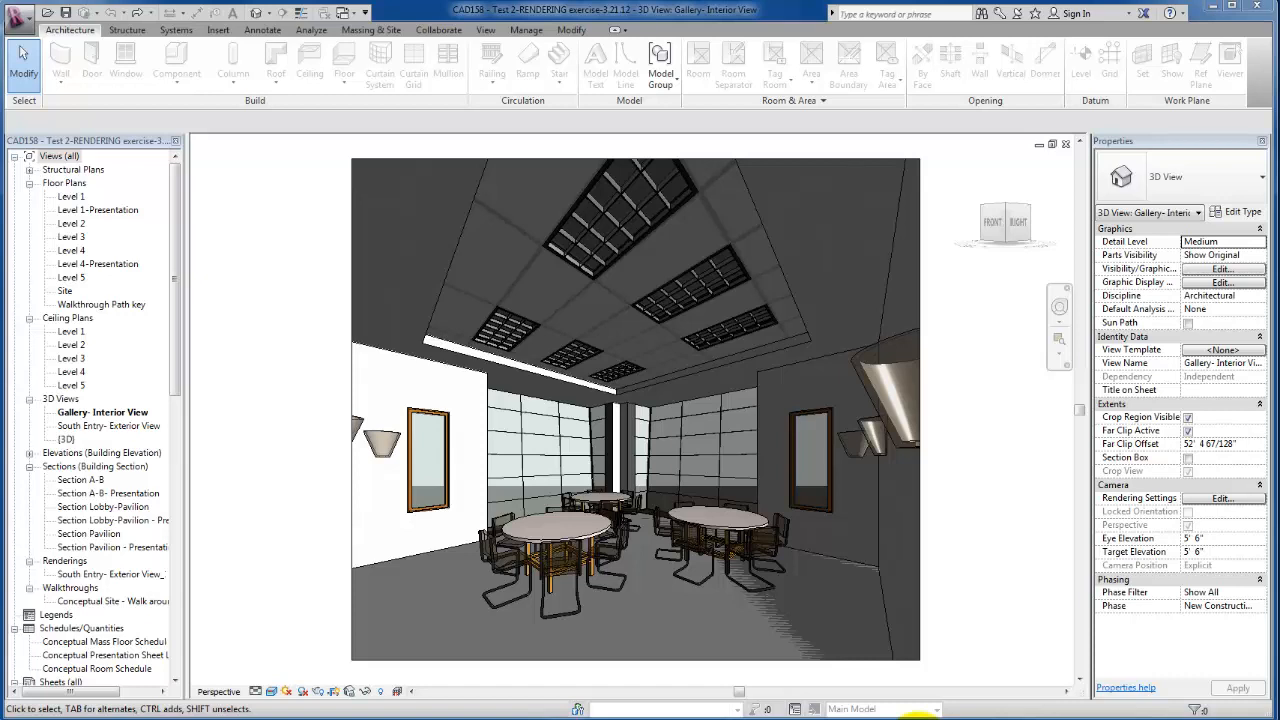
mouse_move(862, 648)
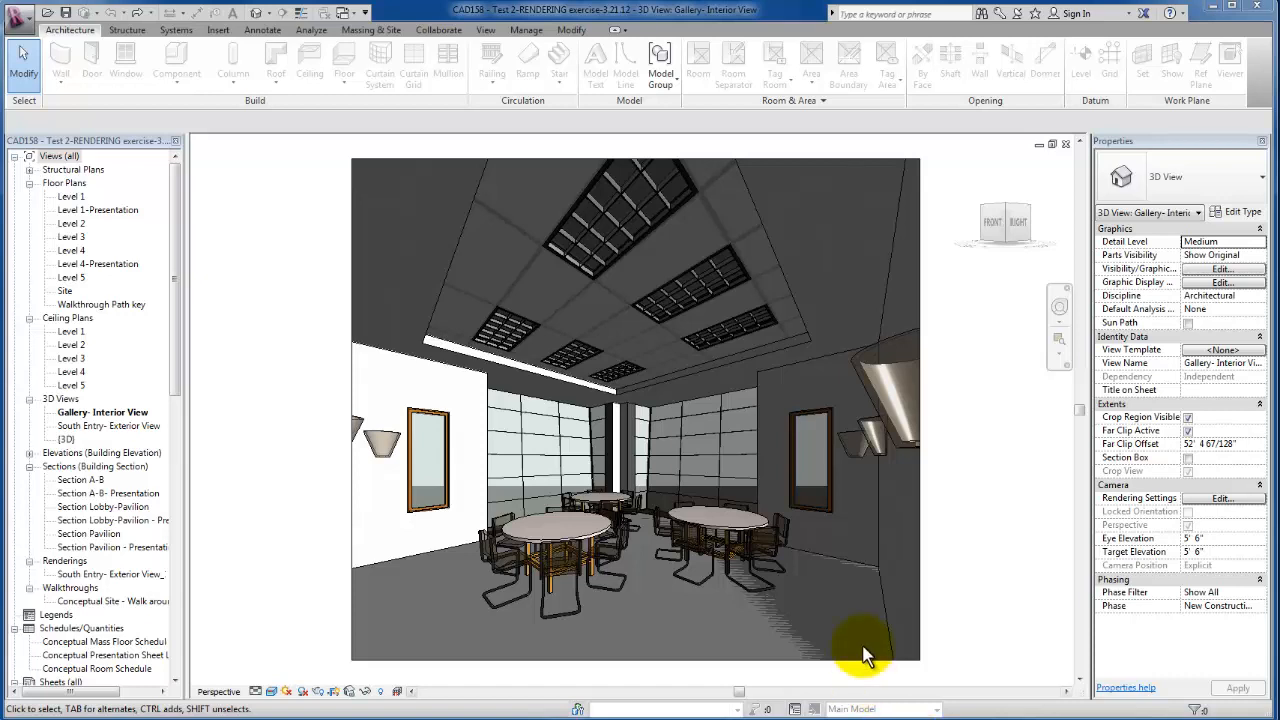
mouse_move(856, 648)
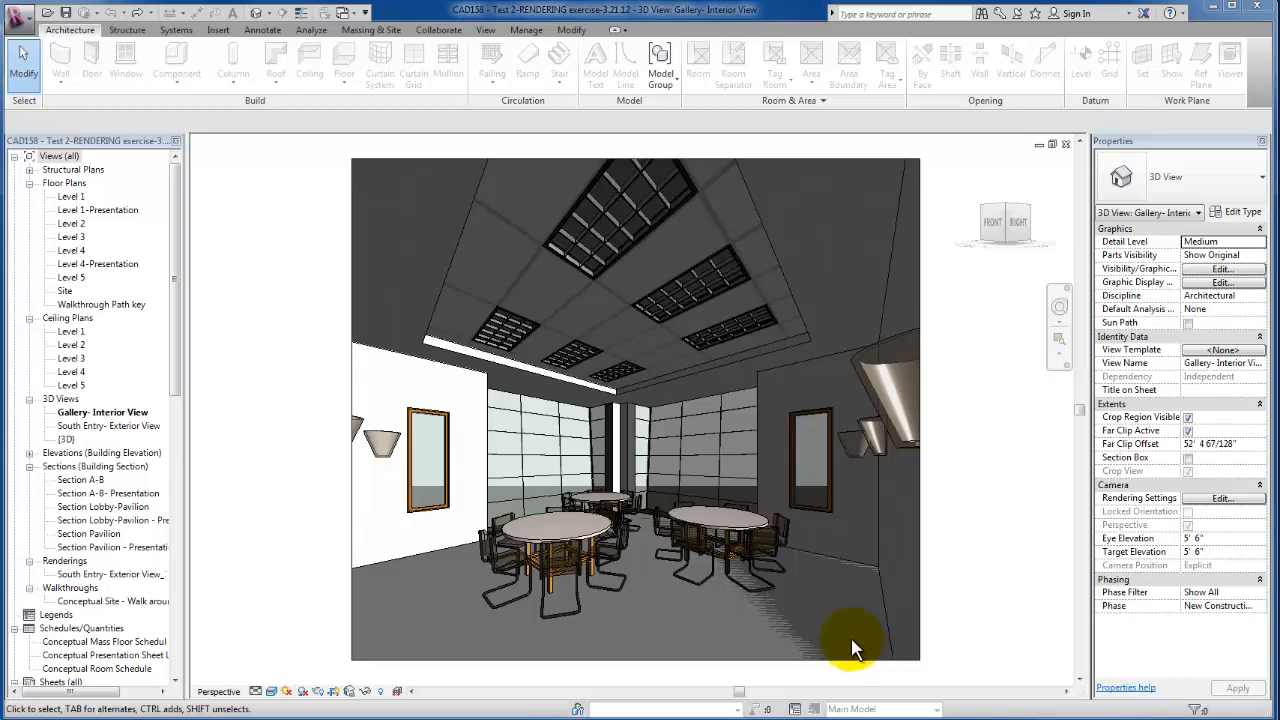
mouse_move(820, 380)
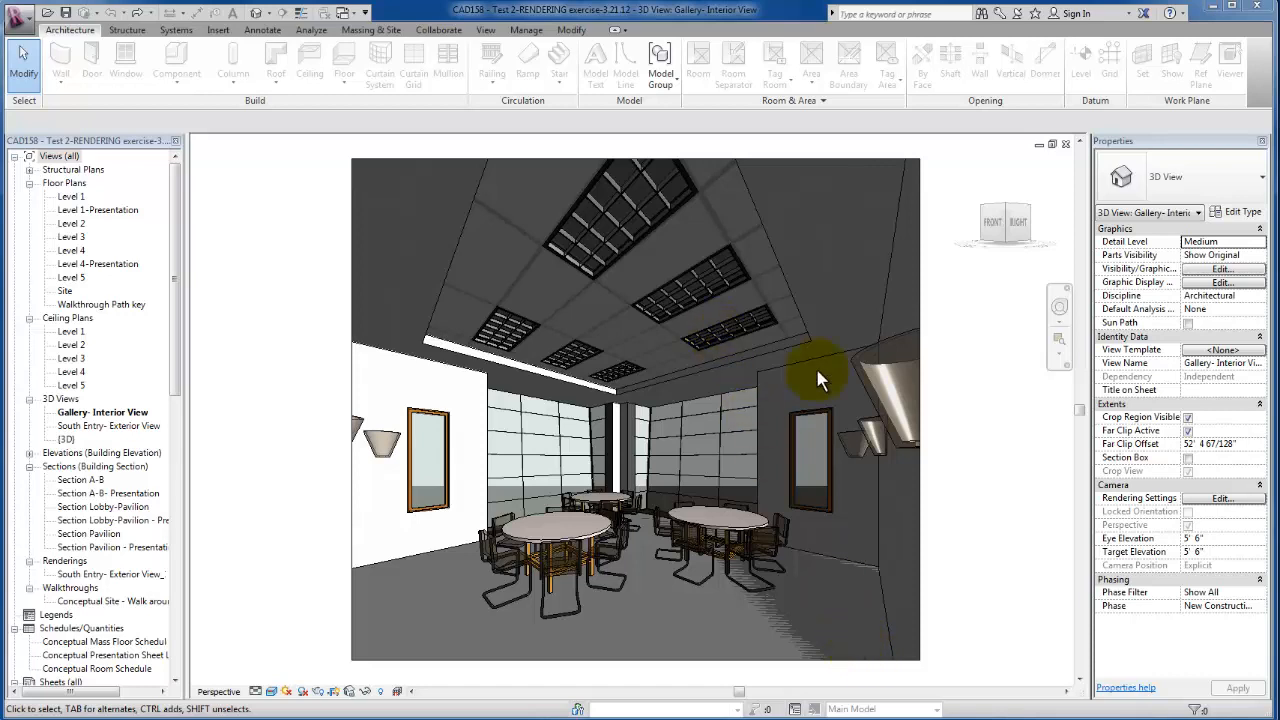
mouse_move(880, 380)
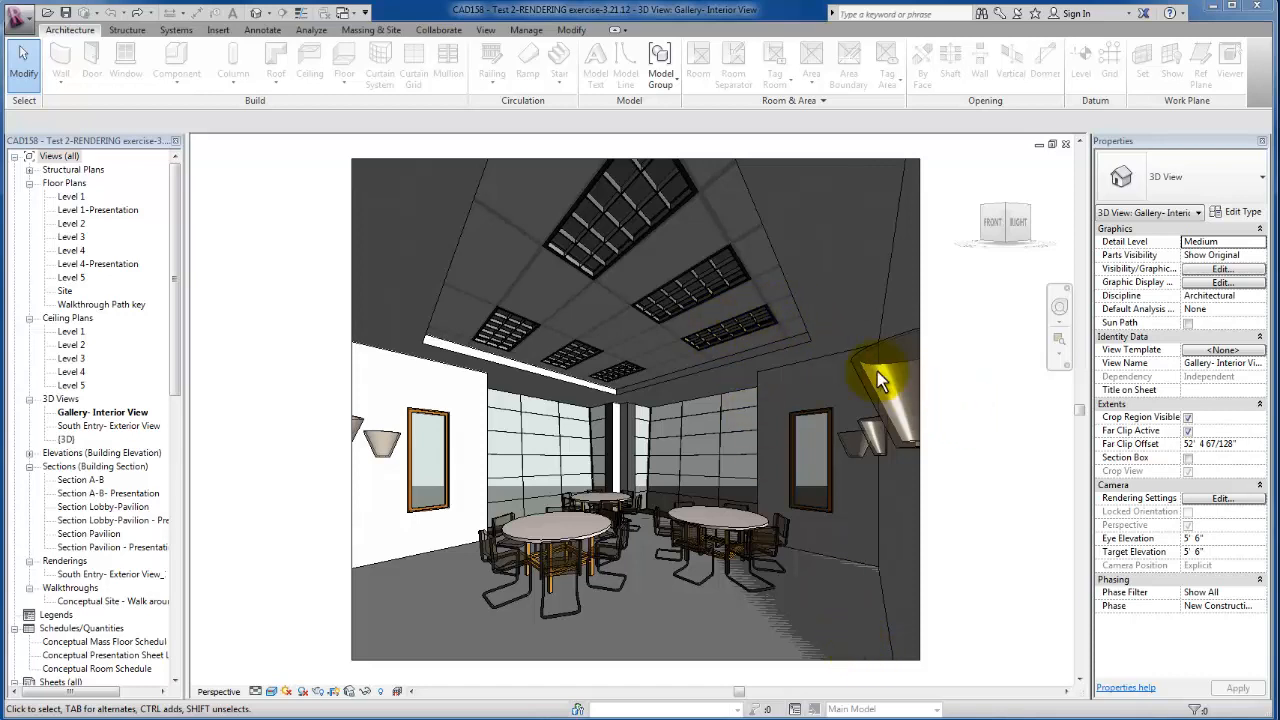
mouse_move(864, 440)
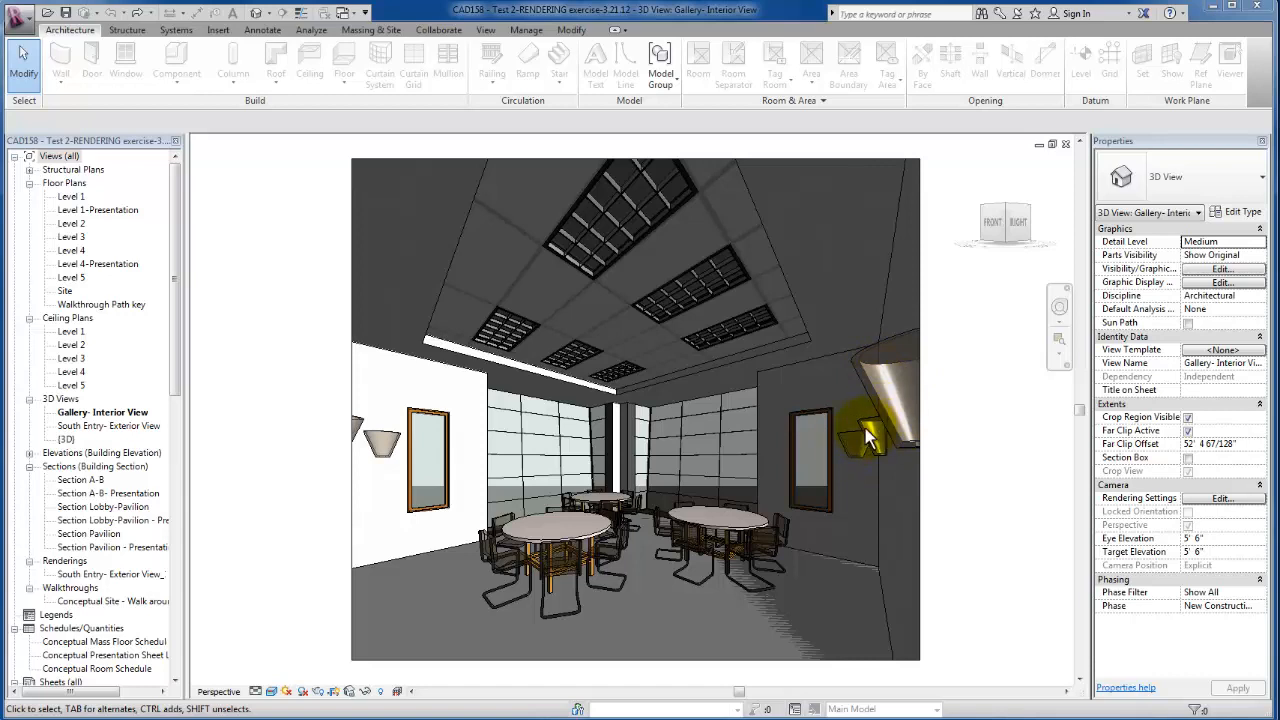
mouse_move(258, 470)
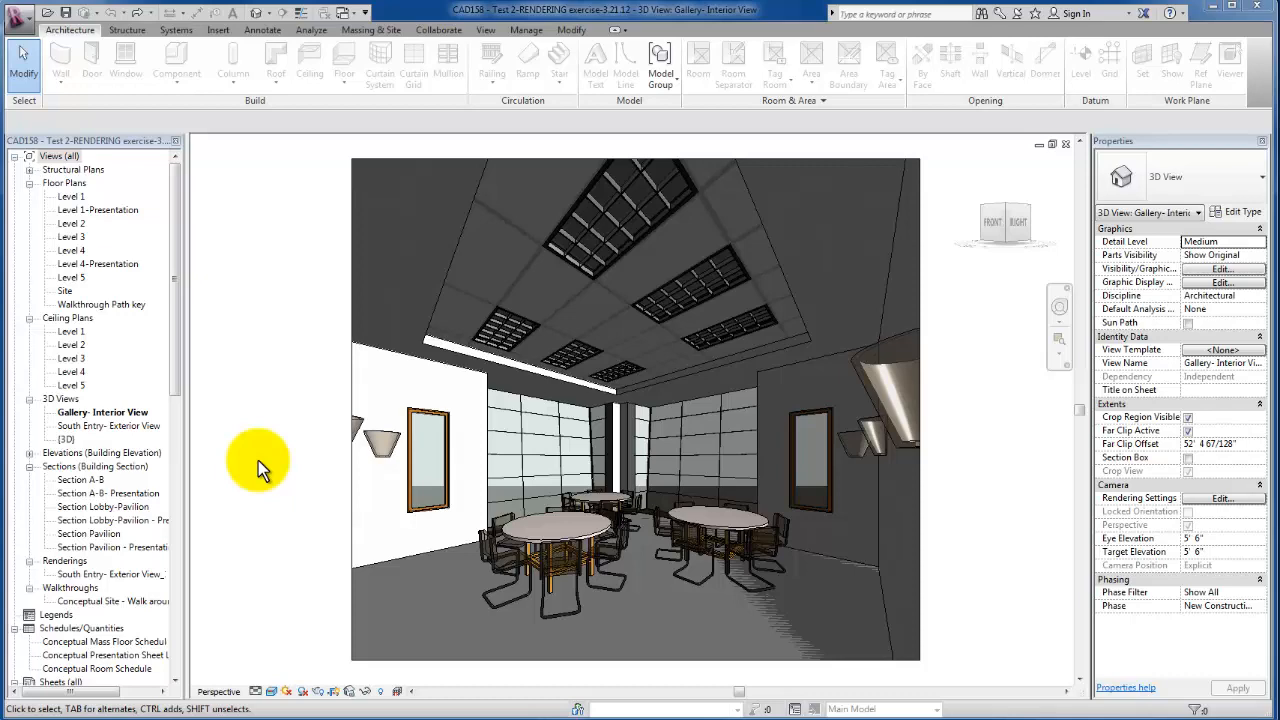
mouse_move(262, 472)
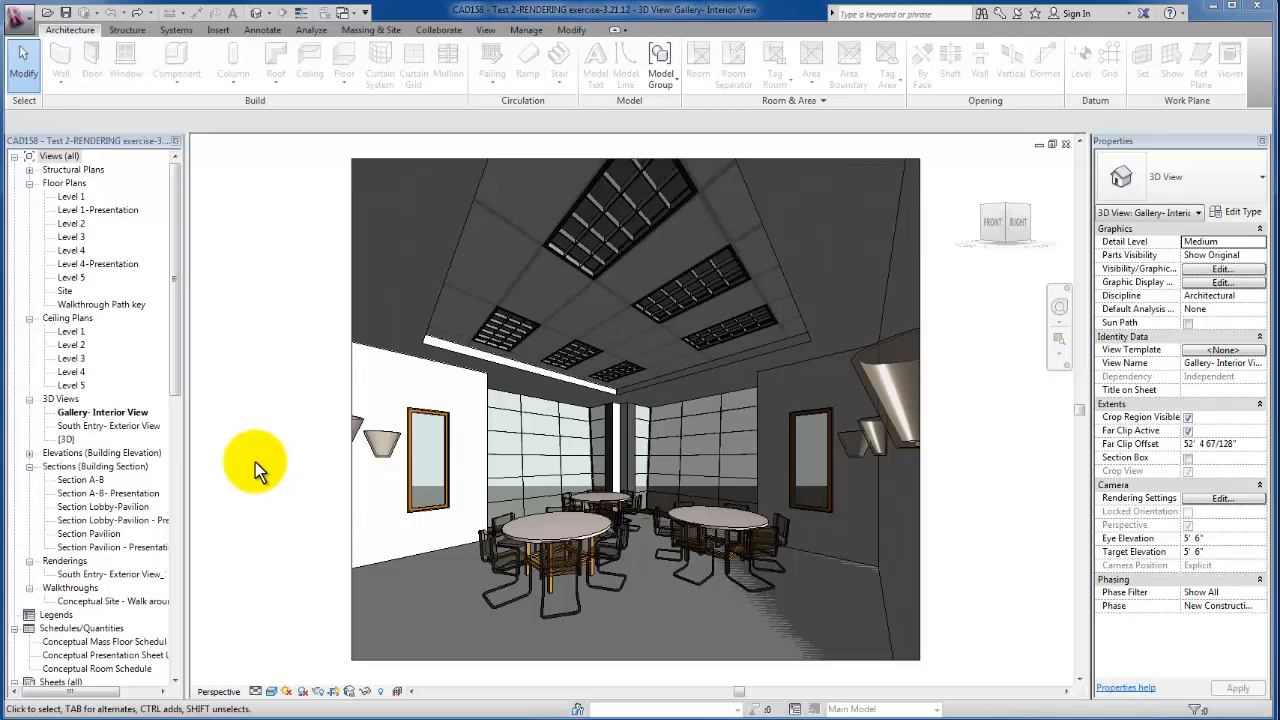
- Switch to the Level 1 reflected ceiling plan and begin Place Component
double_click(70, 196)
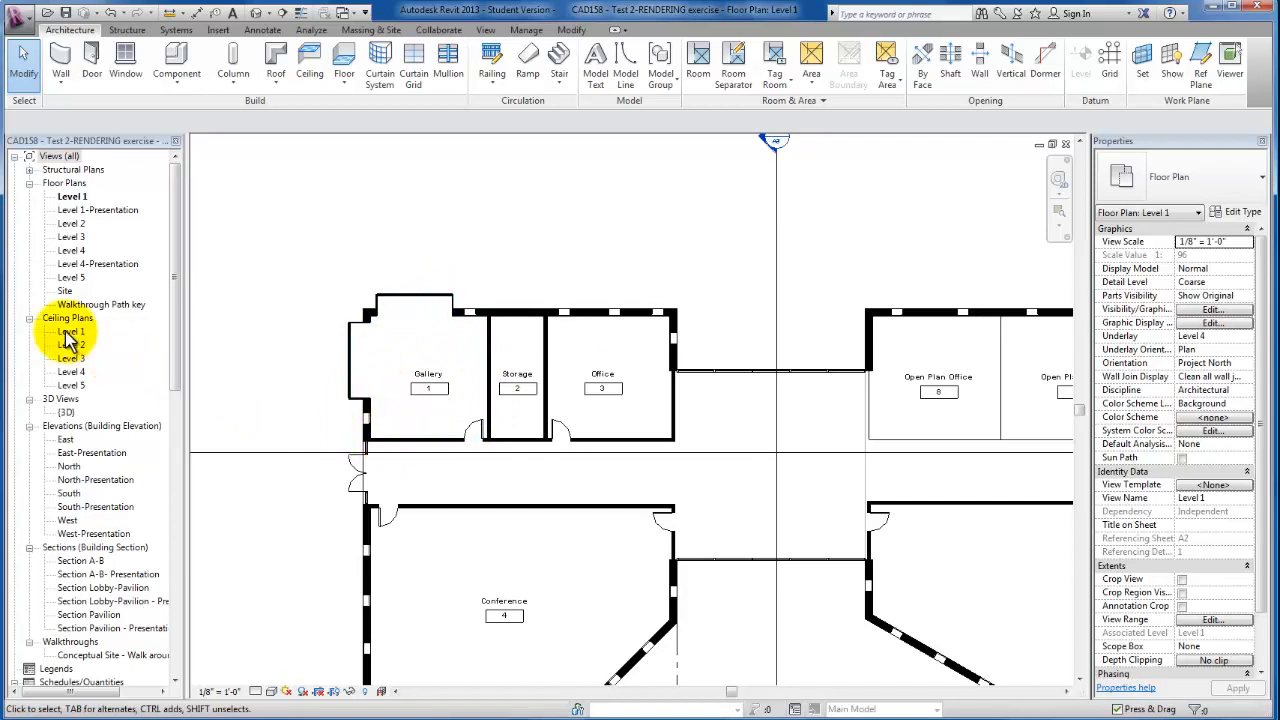
double_click(72, 332)
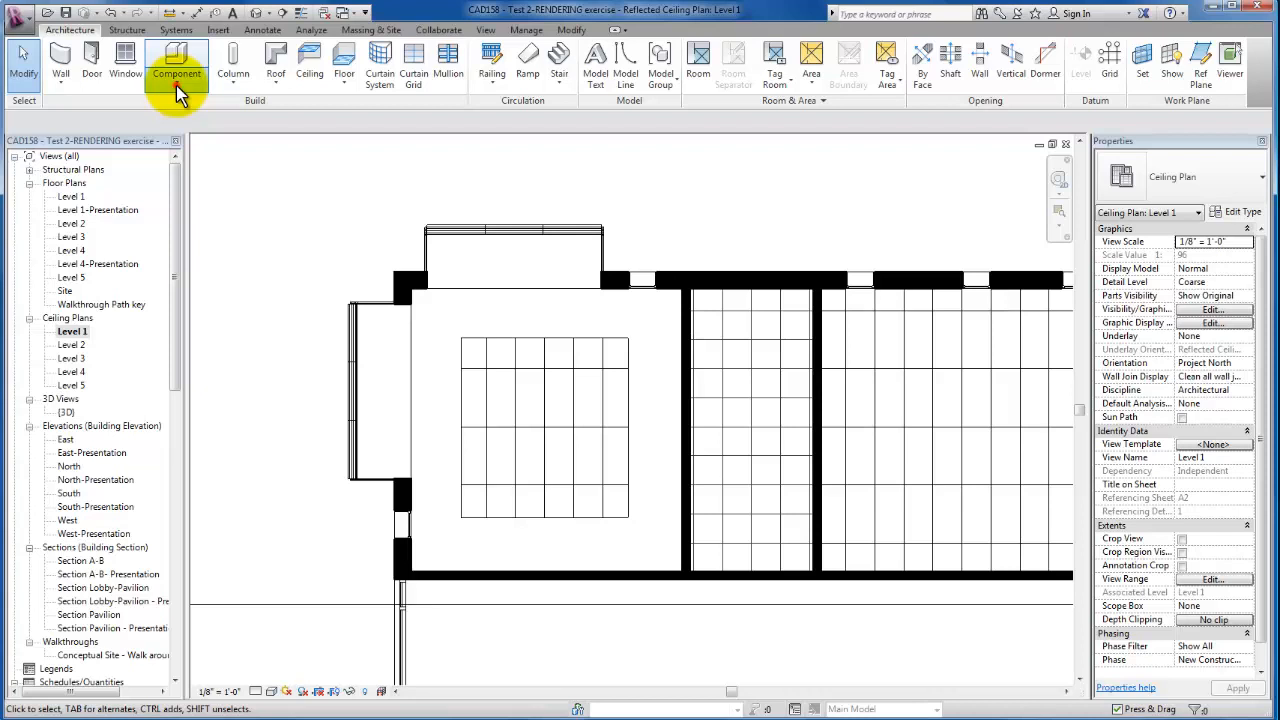
click(176, 62)
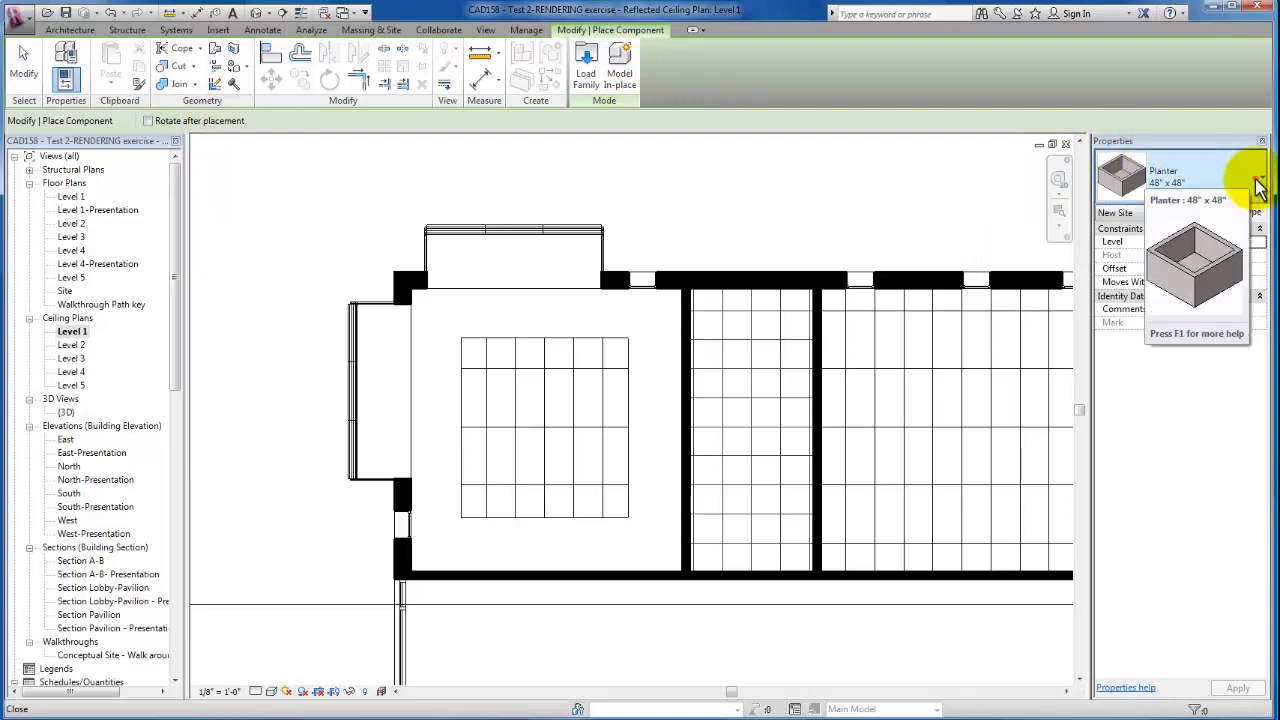
click(1258, 184)
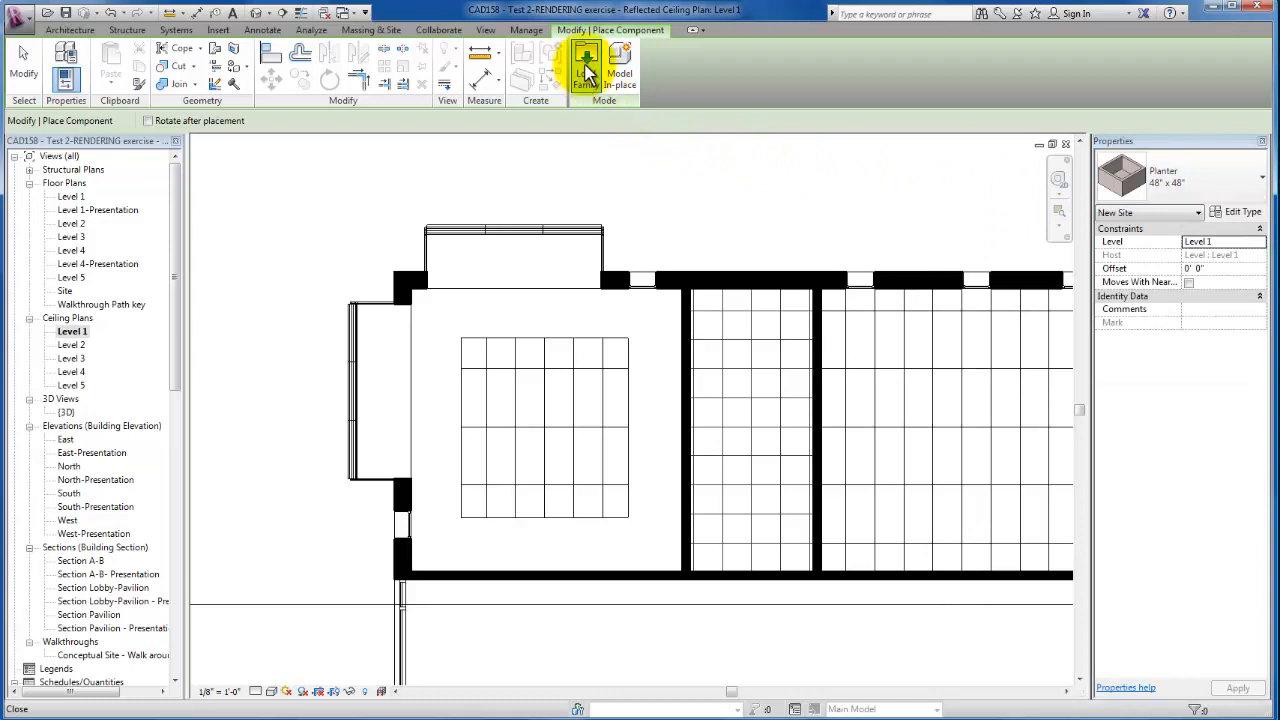
- Load the Sconce Light - Uplight and Troffer Light - 2x4 Parabolic families from Lighting > Internal
click(584, 70)
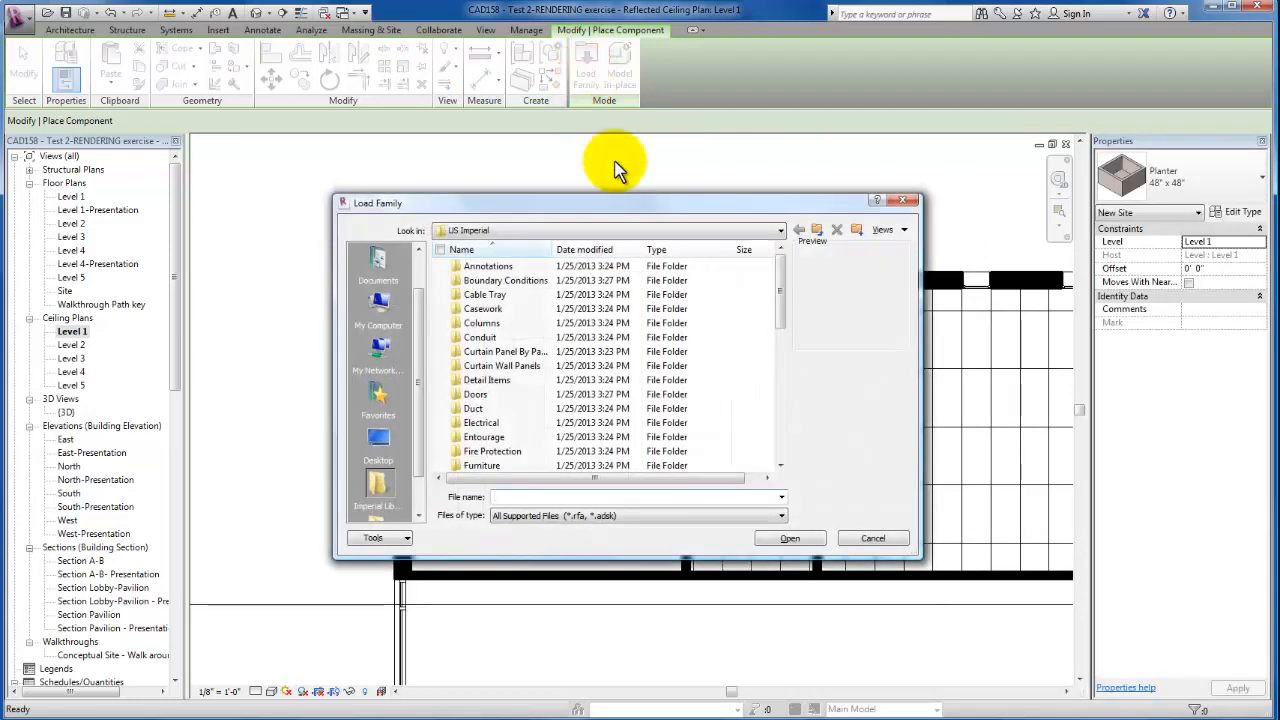
drag(780, 270, 780, 340)
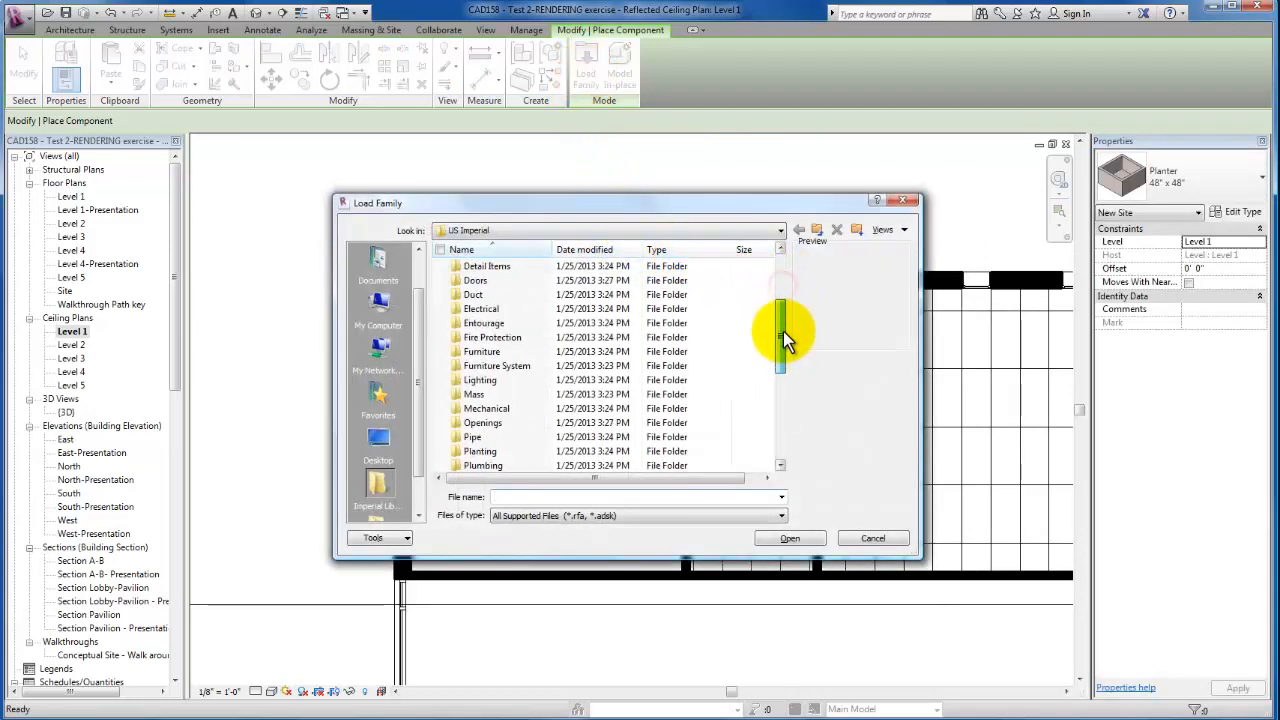
double_click(480, 380)
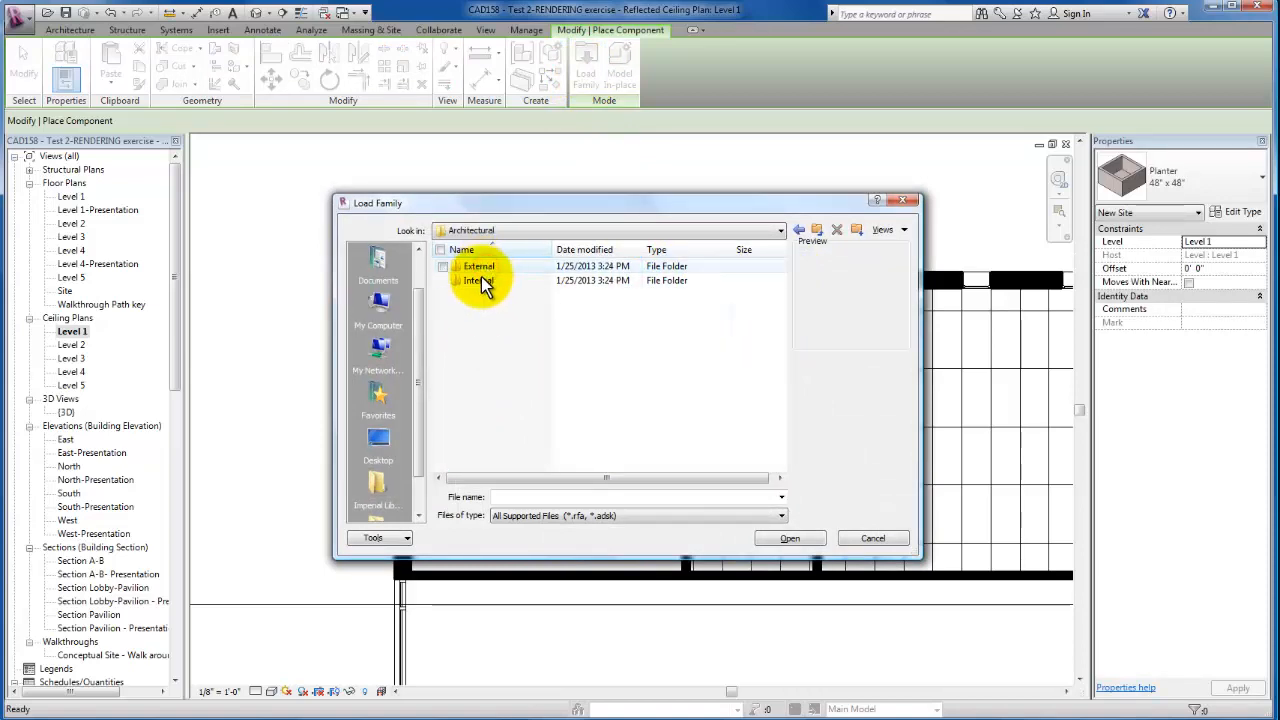
double_click(484, 280)
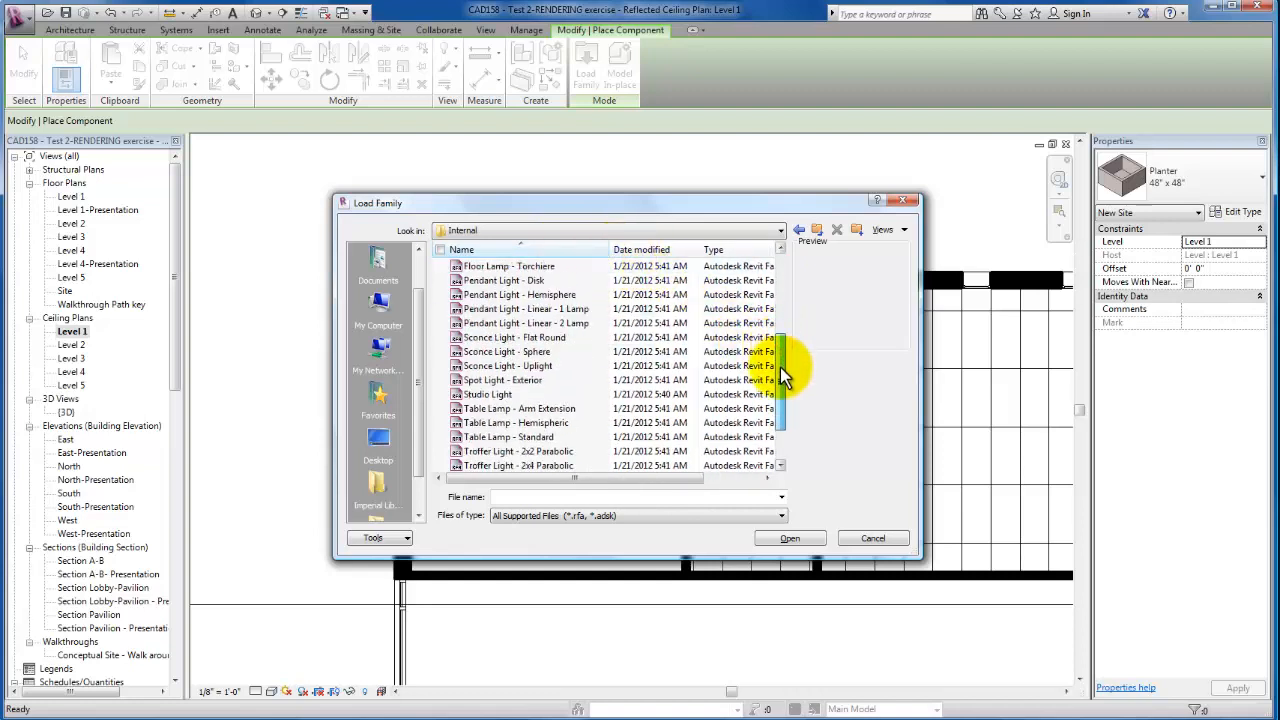
mouse_move(500, 366)
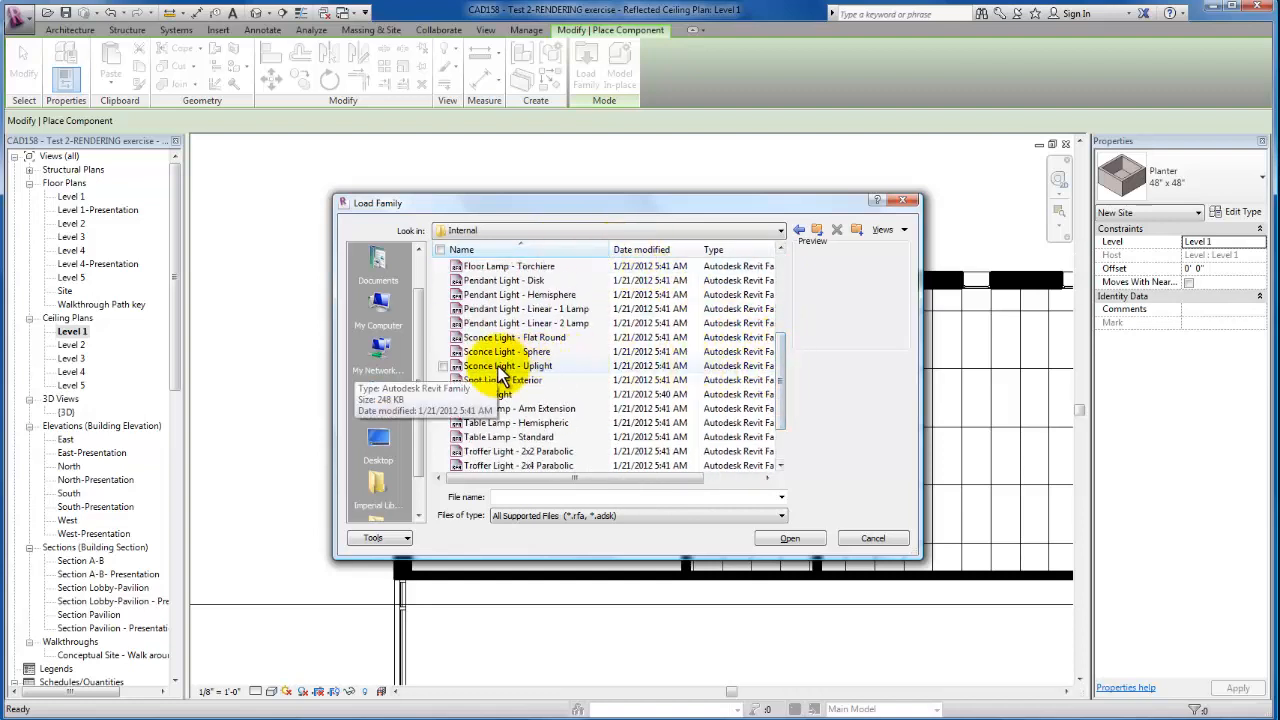
click(508, 364)
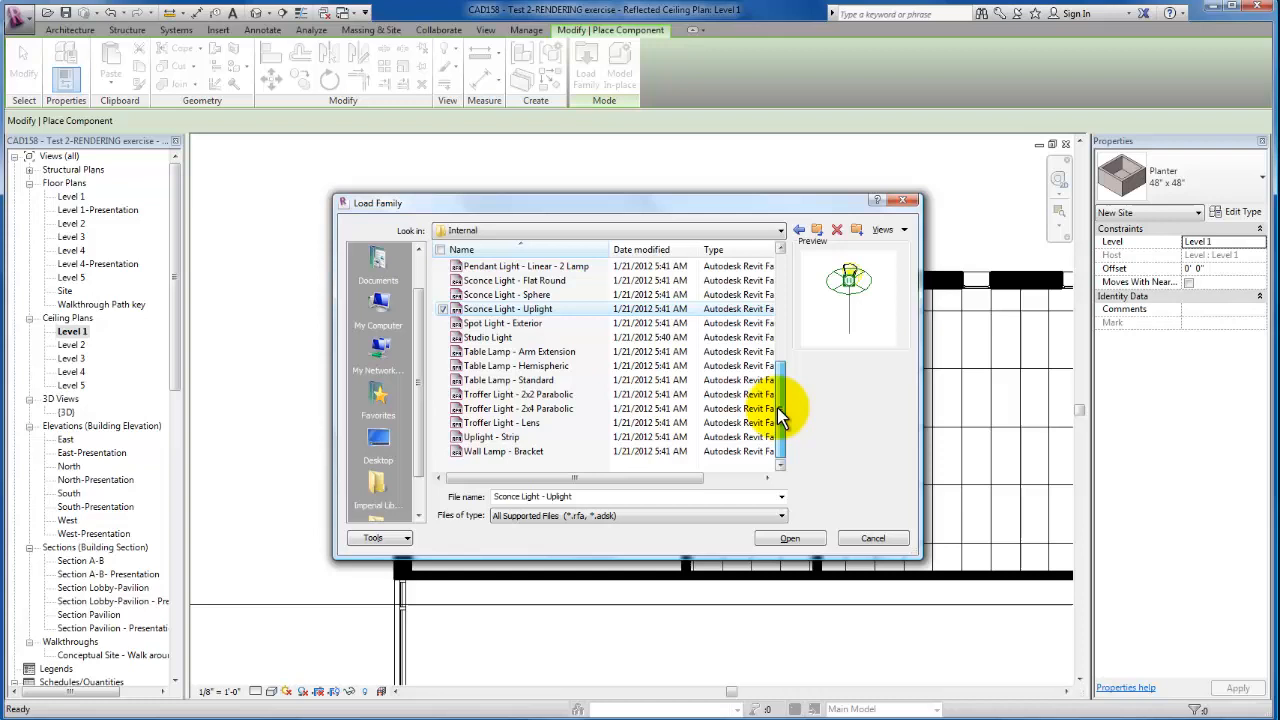
mouse_move(536, 414)
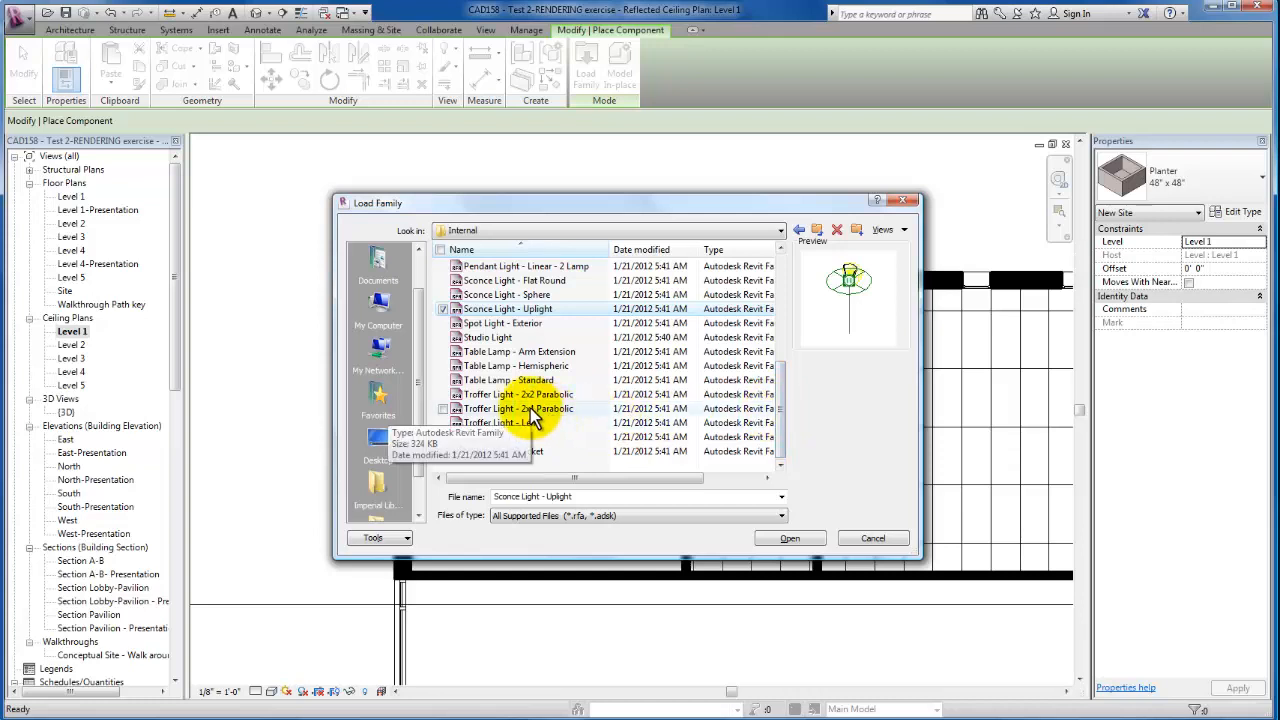
mouse_move(556, 424)
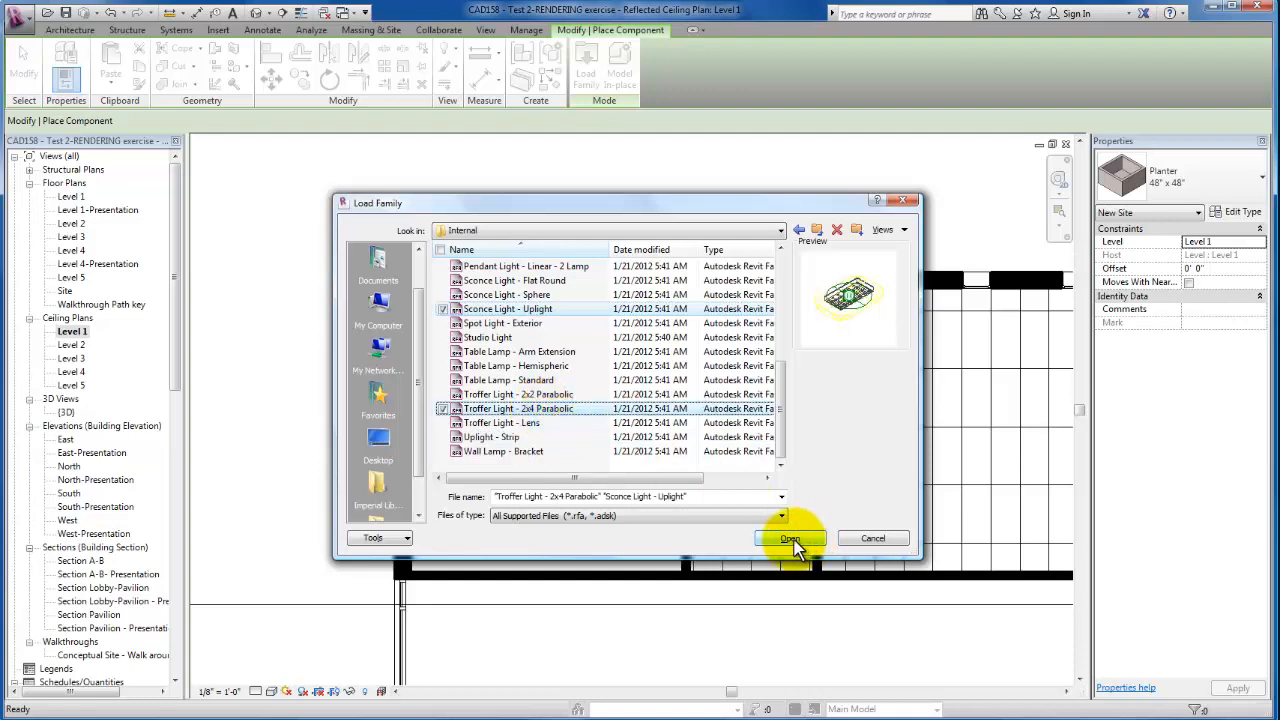
click(790, 538)
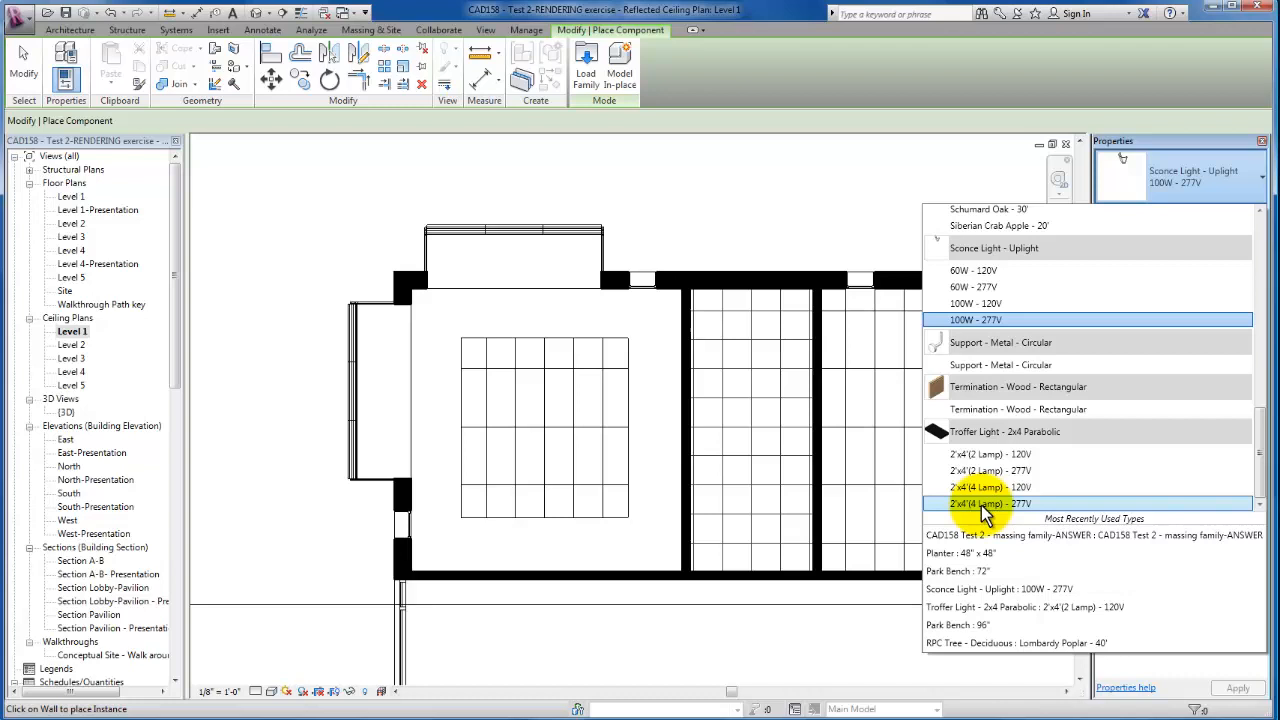
- Place a 2'x4'(4 Lamp) - 277V troffer light in the gallery ceiling grid
click(988, 504)
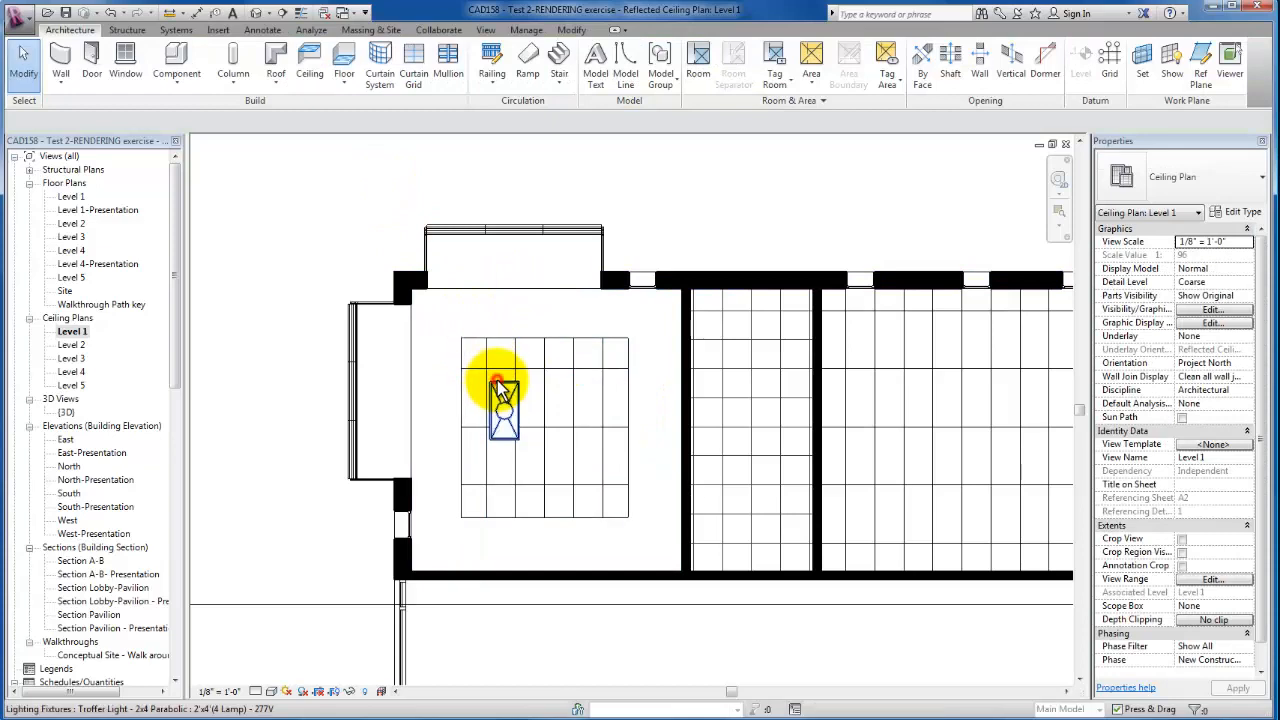
click(504, 392)
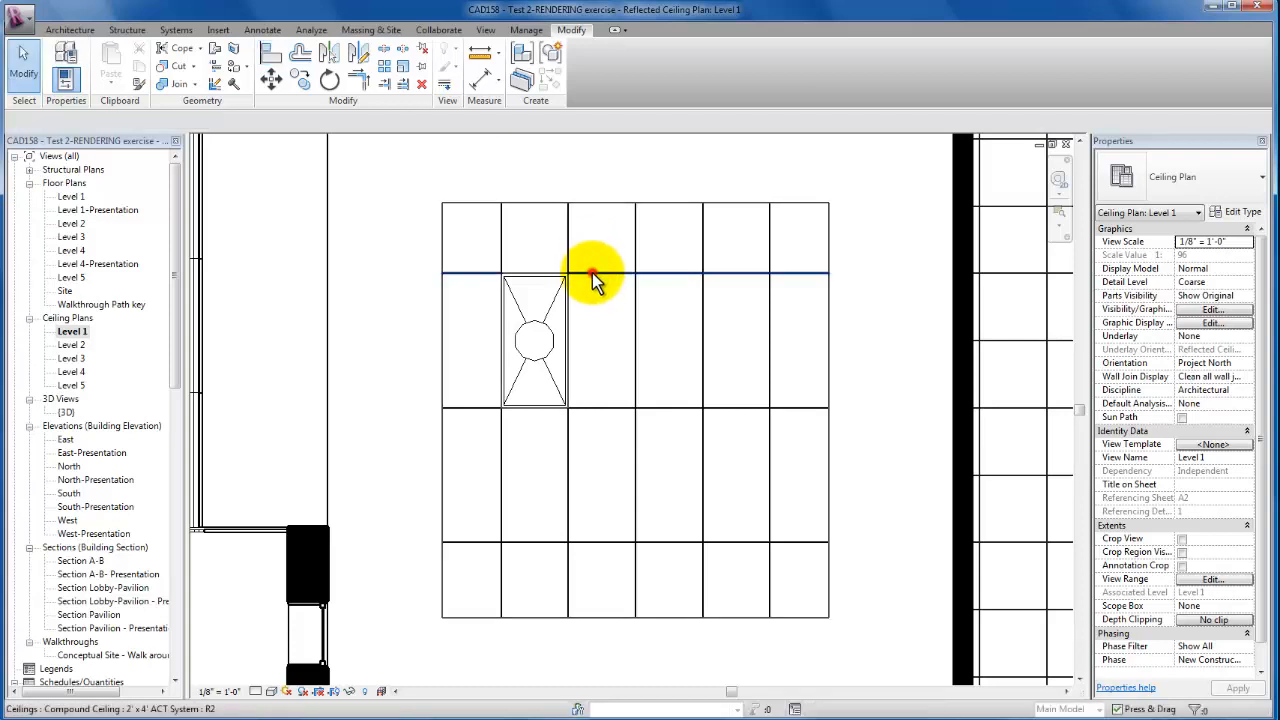
- Fit the 2x4 troffer into a cell of the gallery's 2'x4' ACT ceiling grid
click(596, 280)
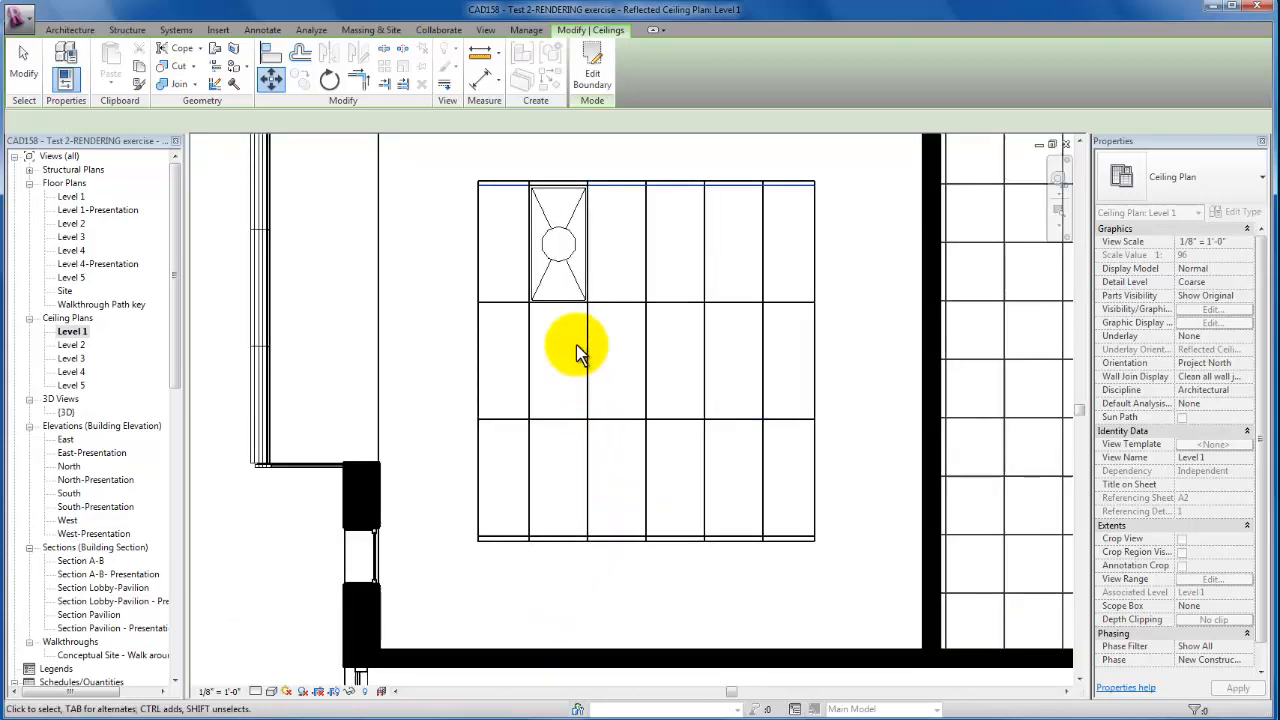
- Duplicate the placed troffer to make four lights in two rows of the grid
click(558, 244)
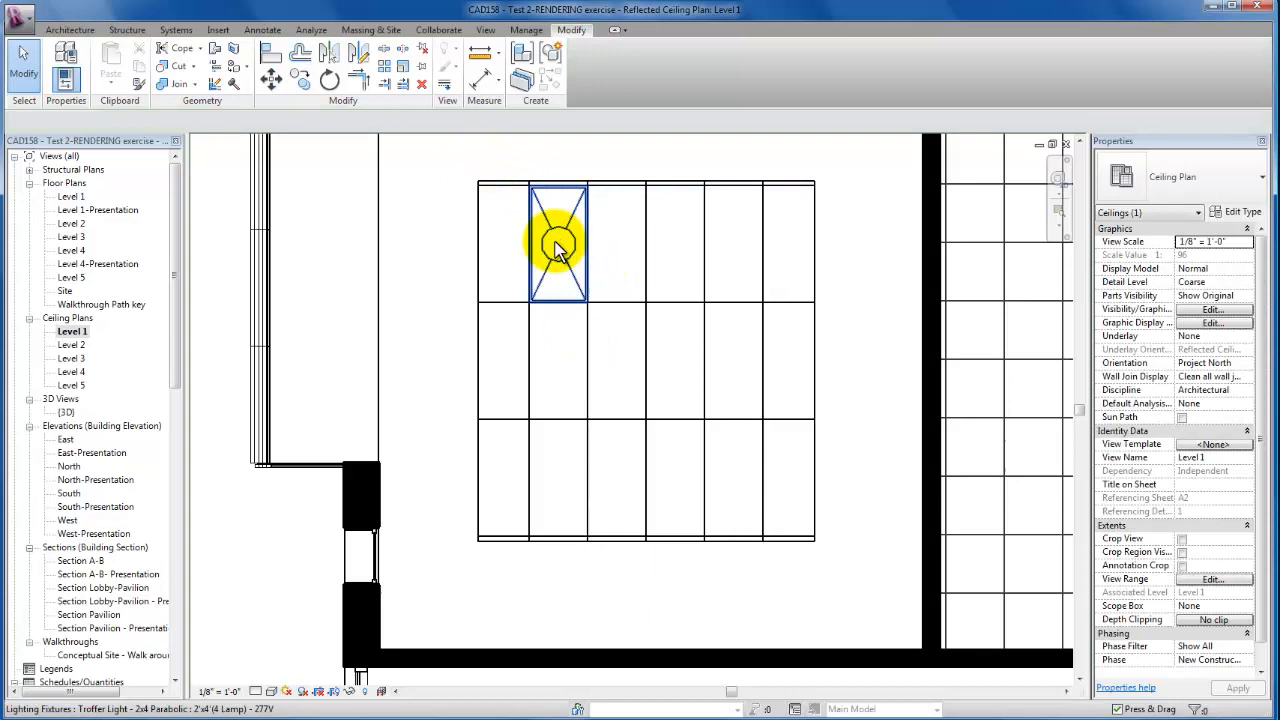
click(558, 244)
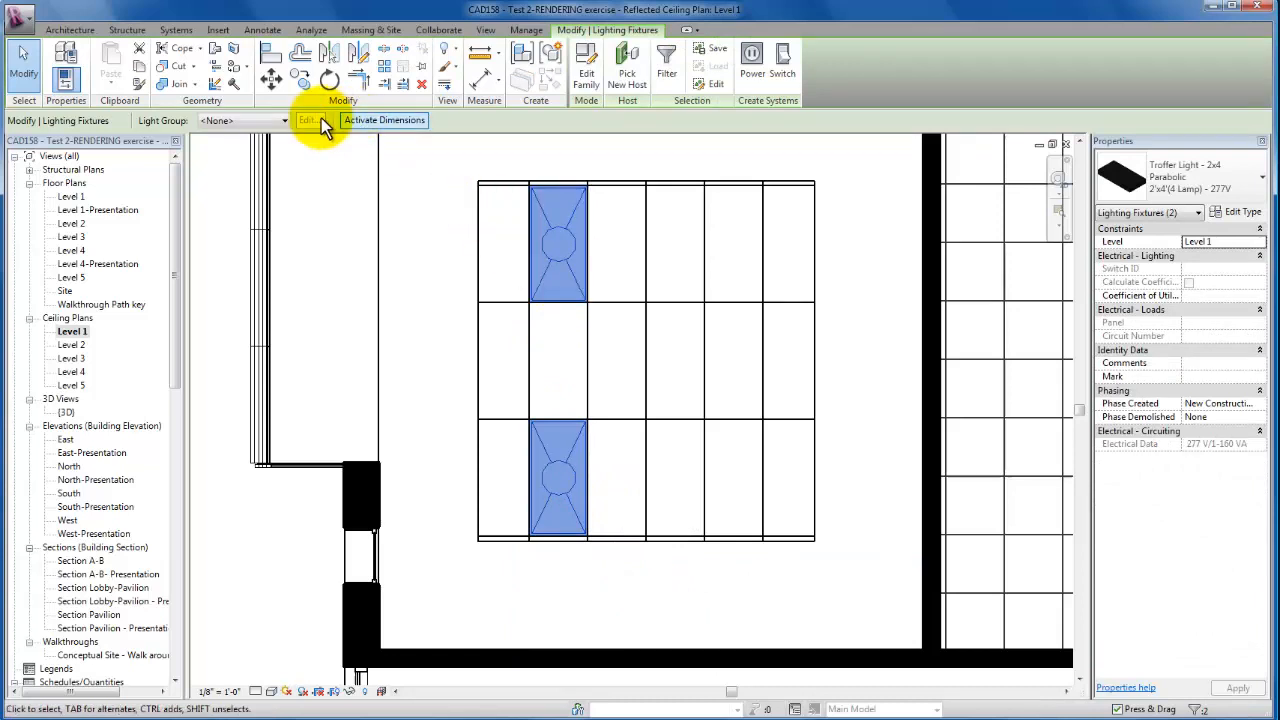
click(310, 120)
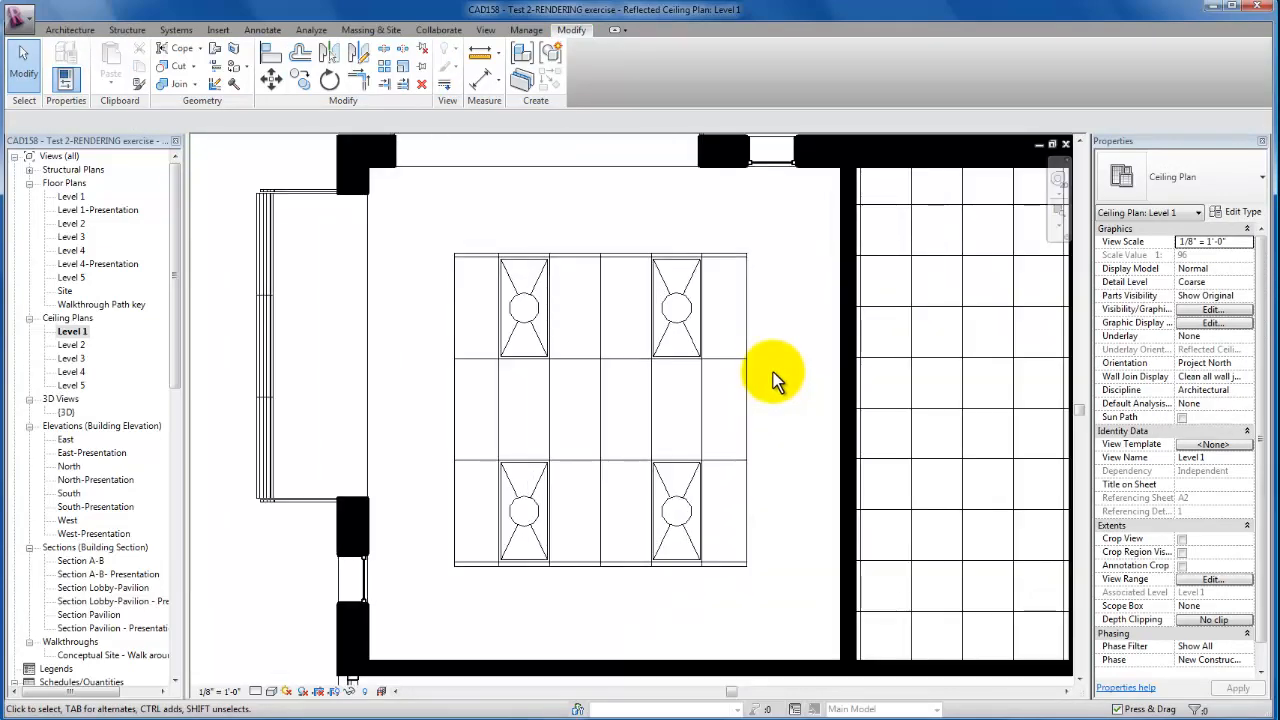
mouse_move(744, 368)
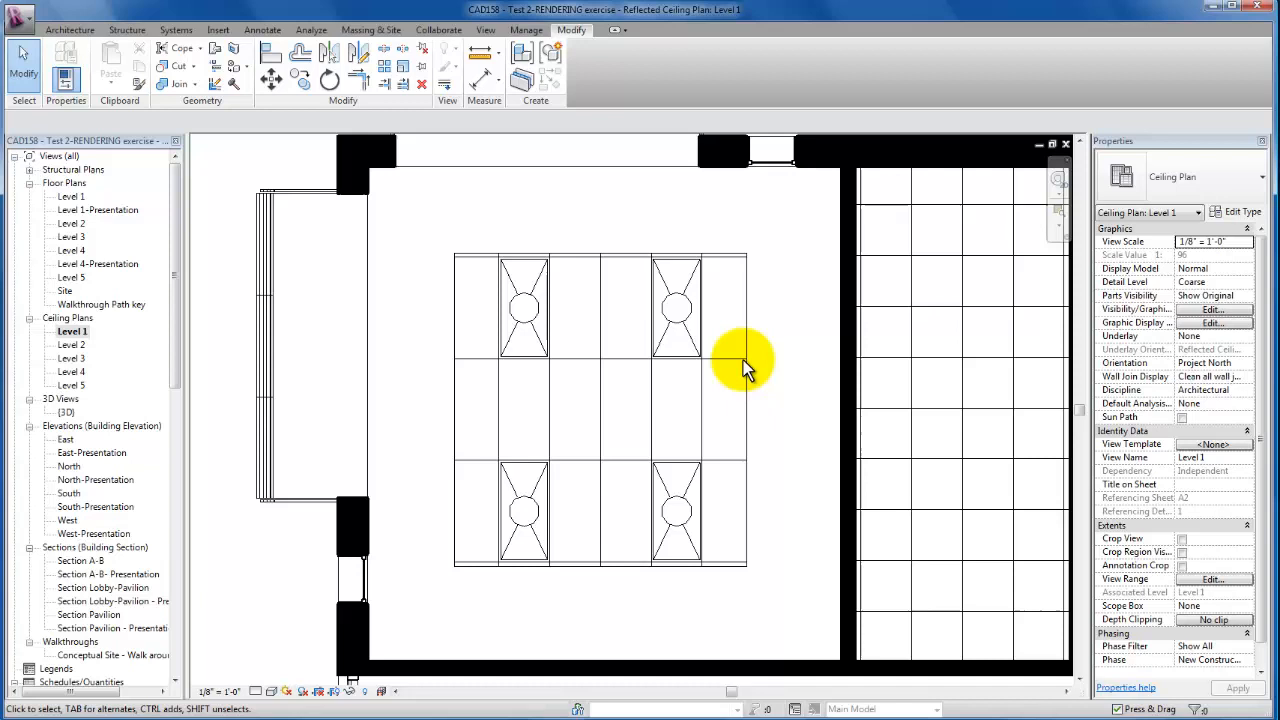
mouse_move(400, 176)
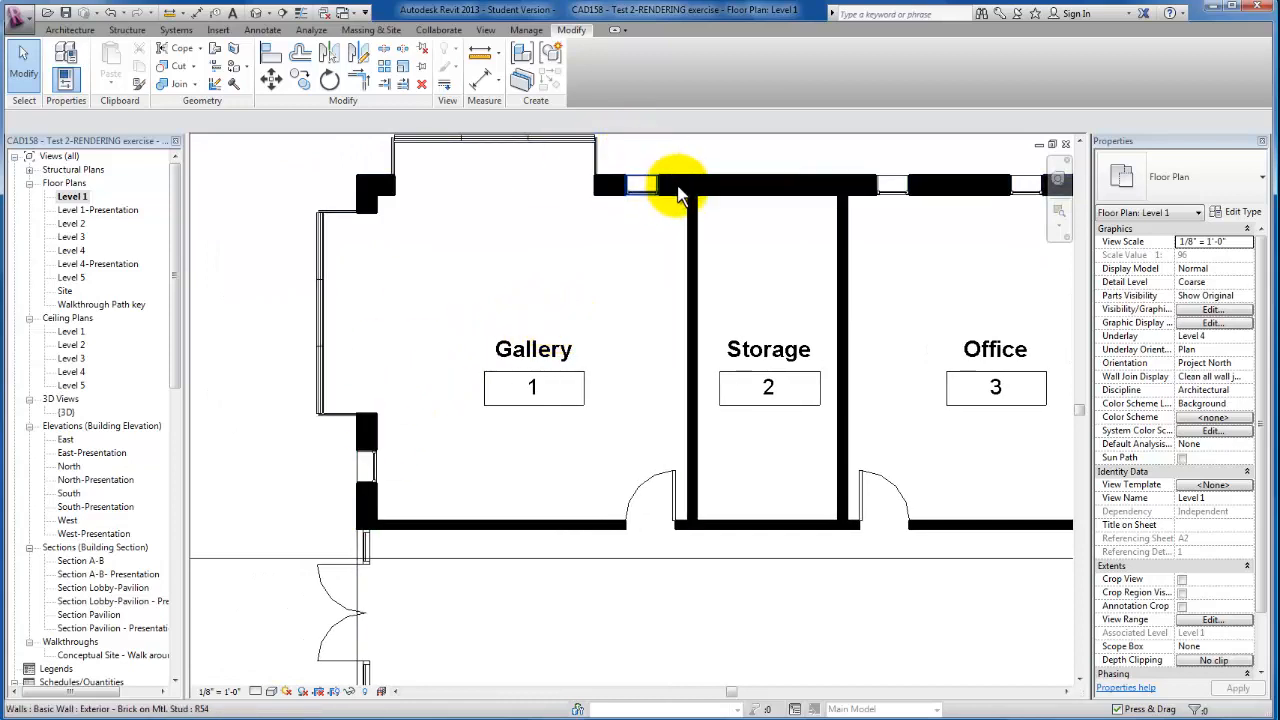
- Start Place Component and choose the Sconce Light - Uplight 100W-277V type
click(640, 184)
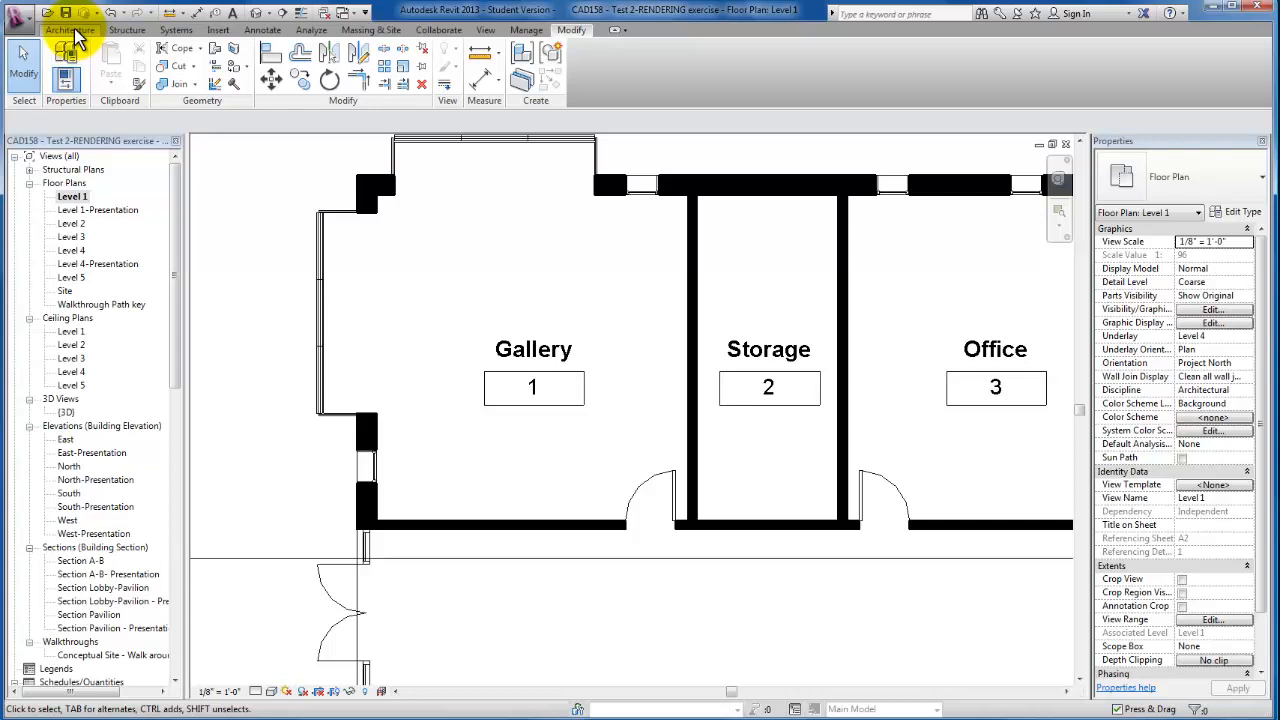
click(68, 30)
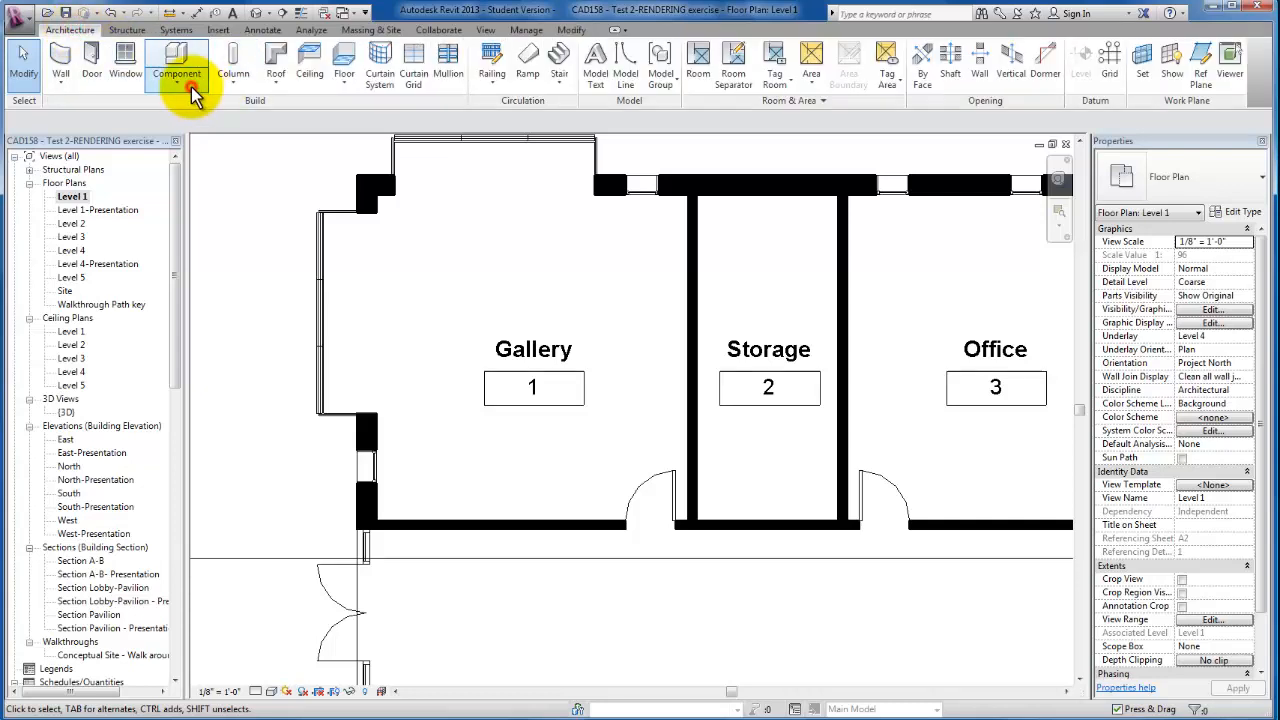
click(176, 62)
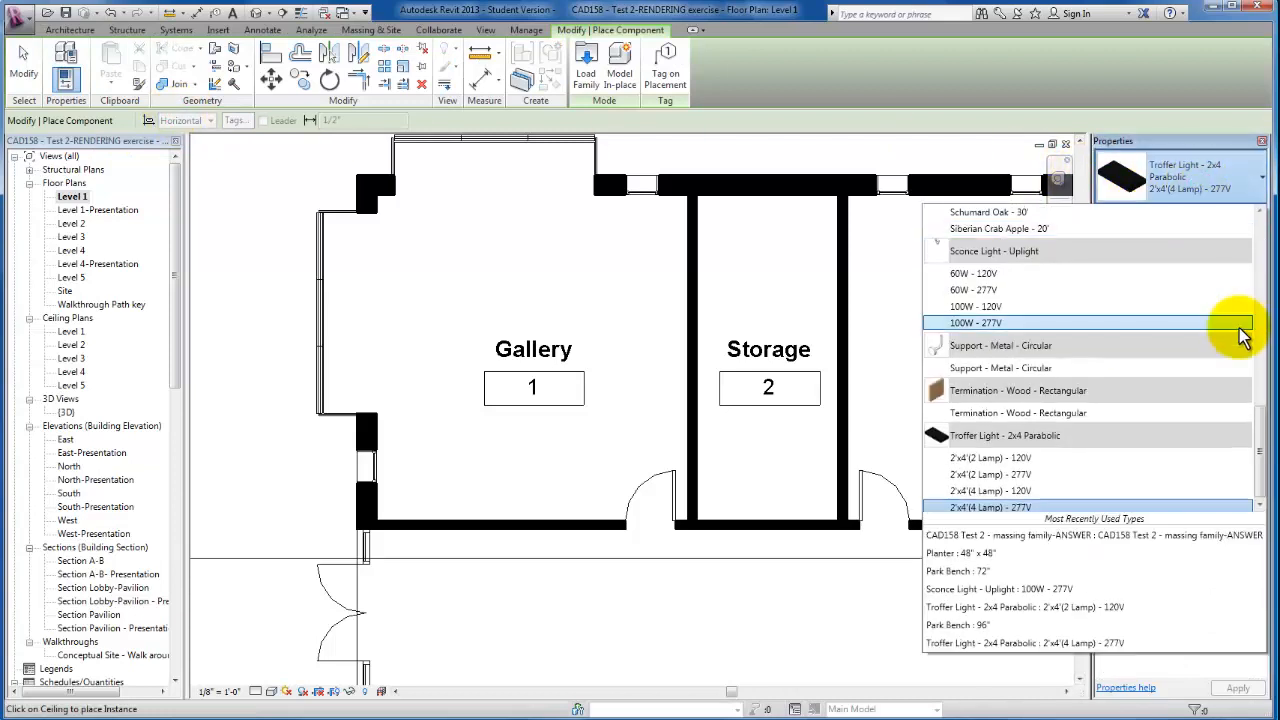
scroll(down, 3)
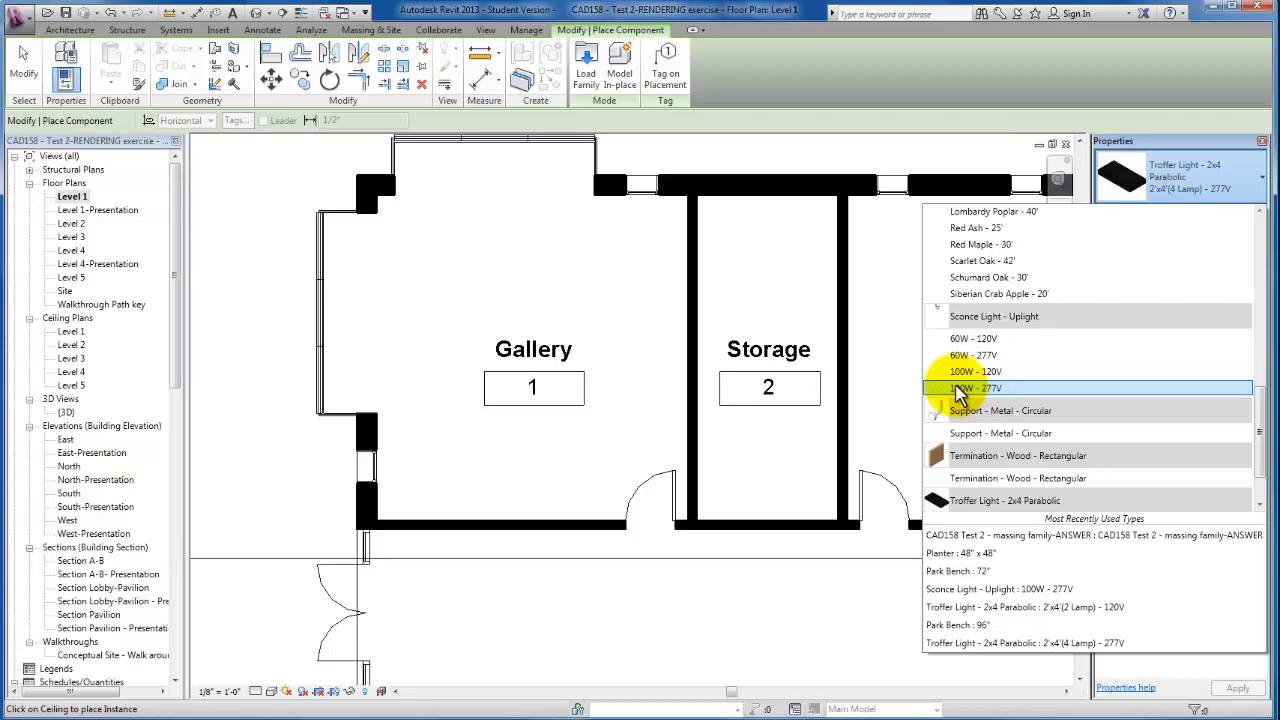
click(976, 388)
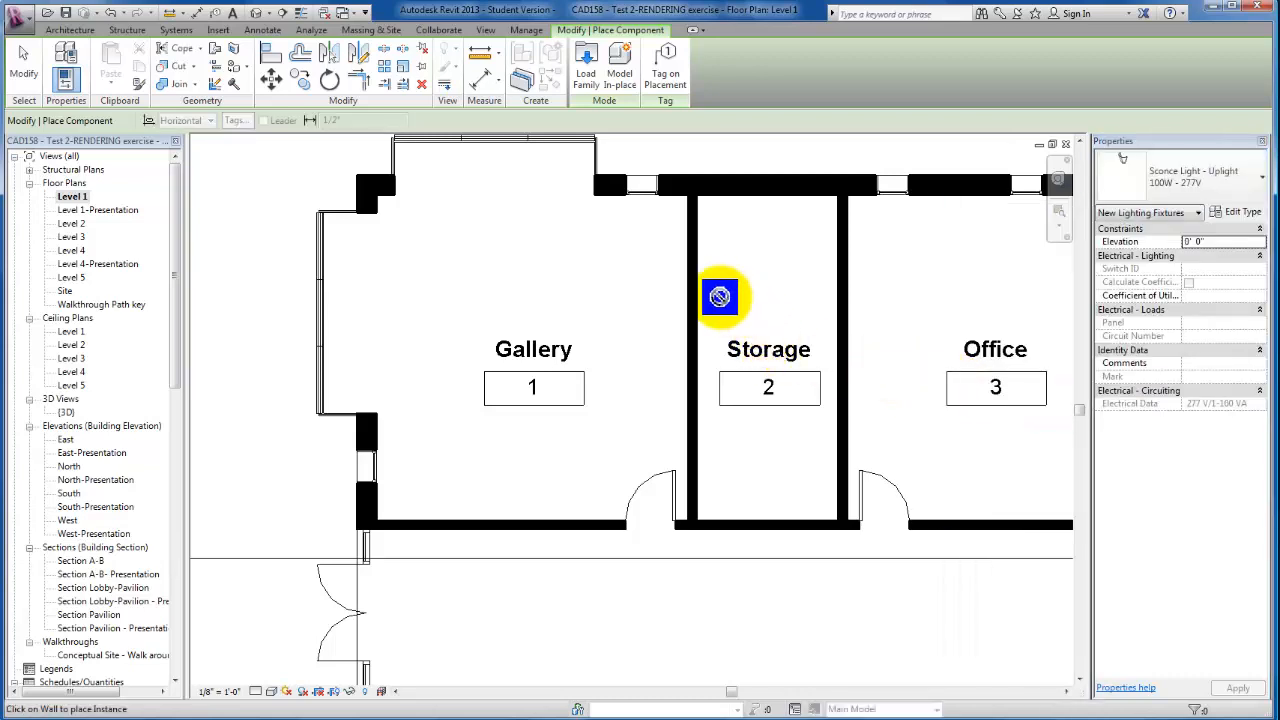
mouse_move(610, 192)
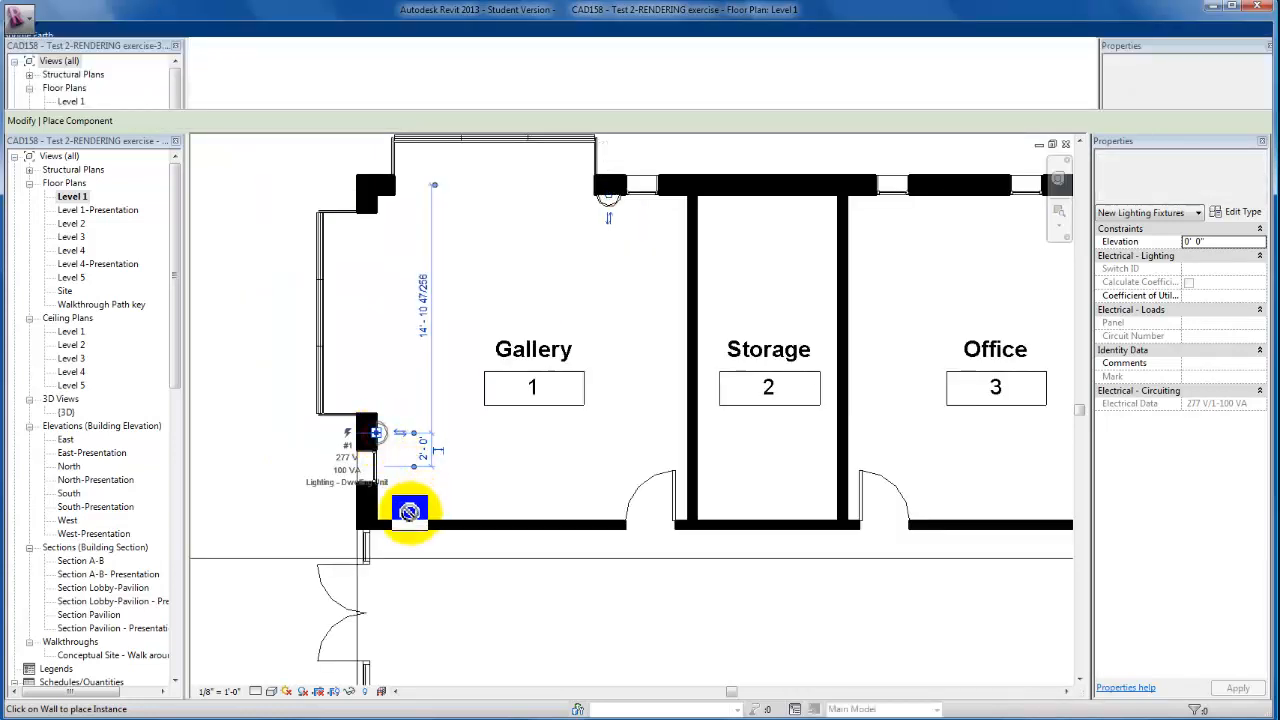
- Mount sconces on the gallery's lower-left wall and the wall shared with Storage
click(420, 524)
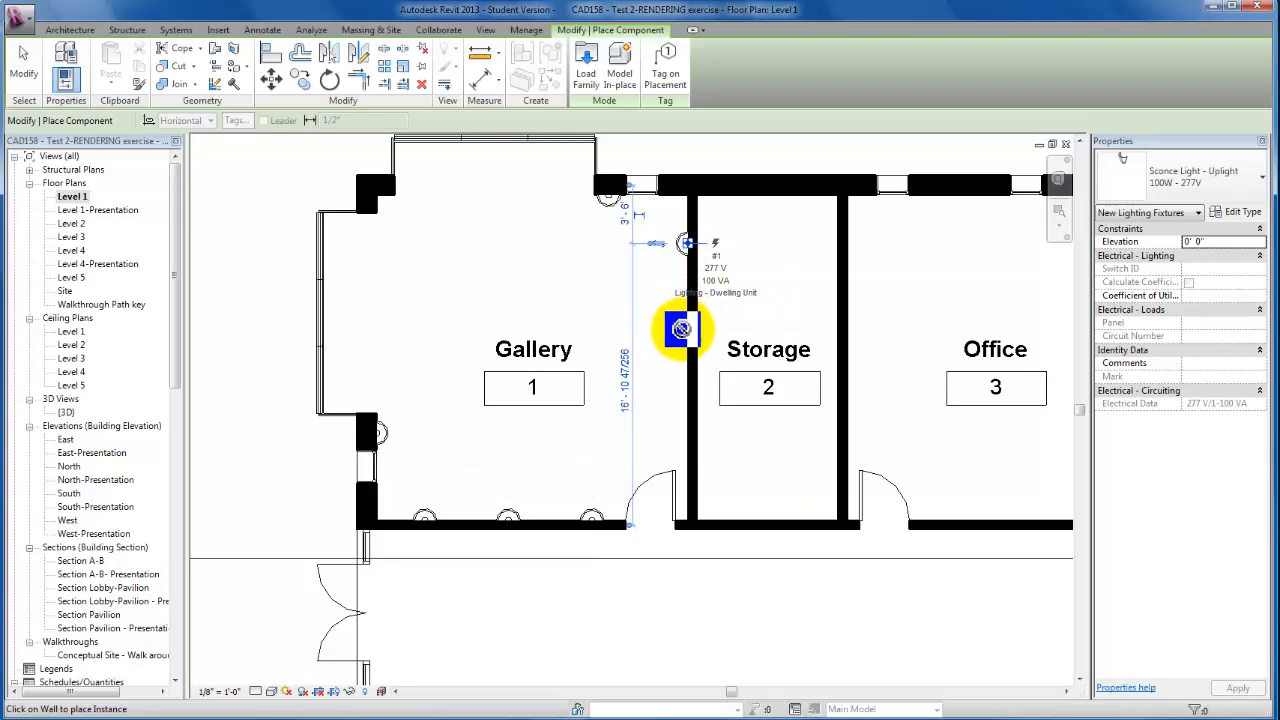
click(684, 430)
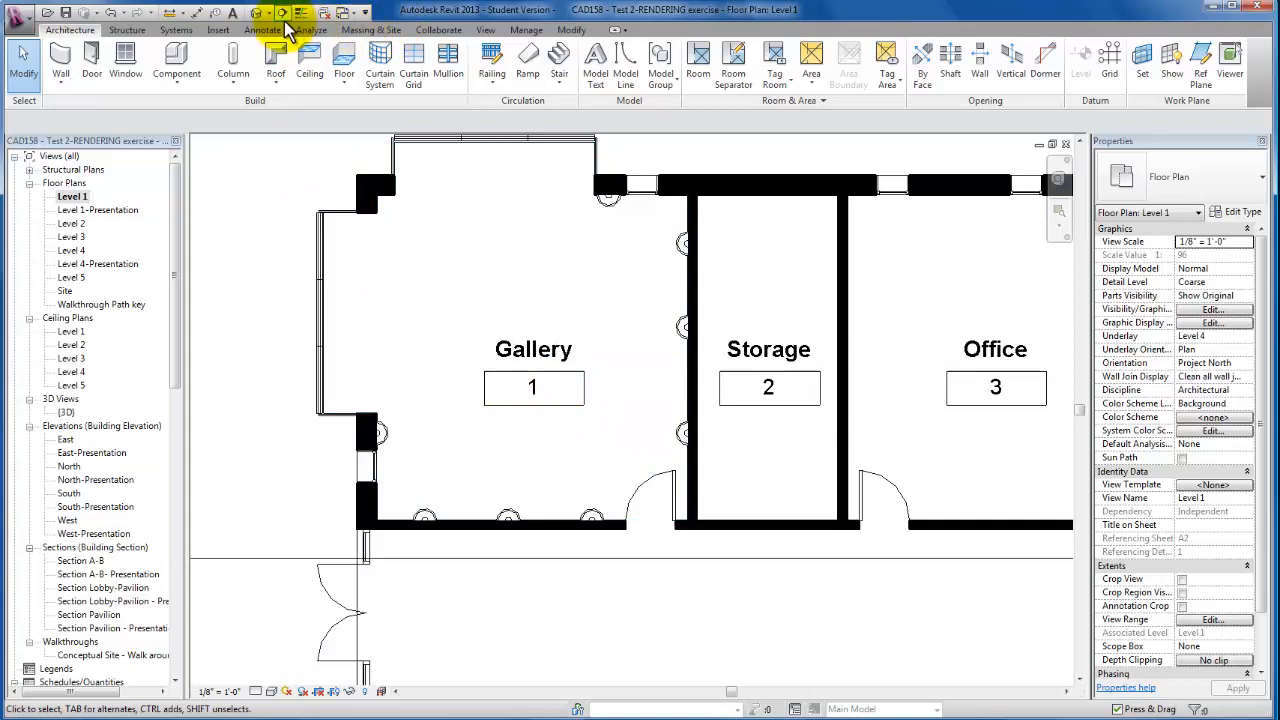
click(268, 12)
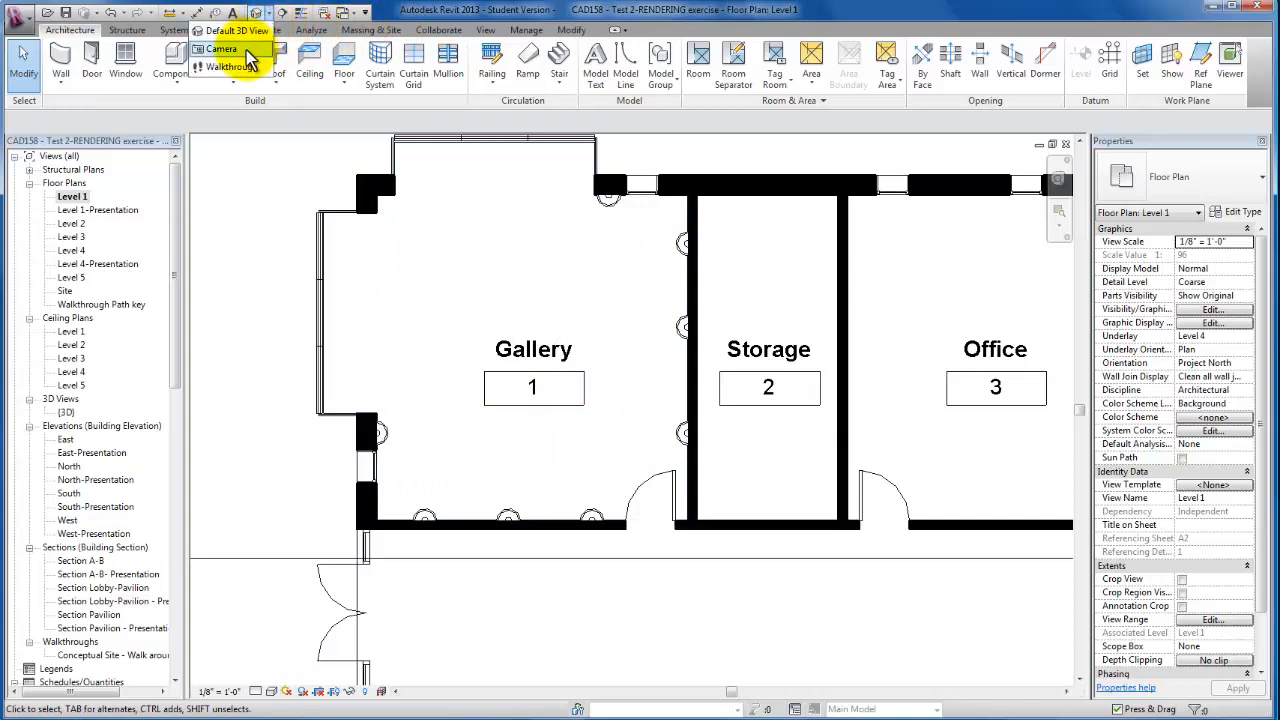
- Start a Camera view from the Quick Access 3D View dropdown
click(222, 48)
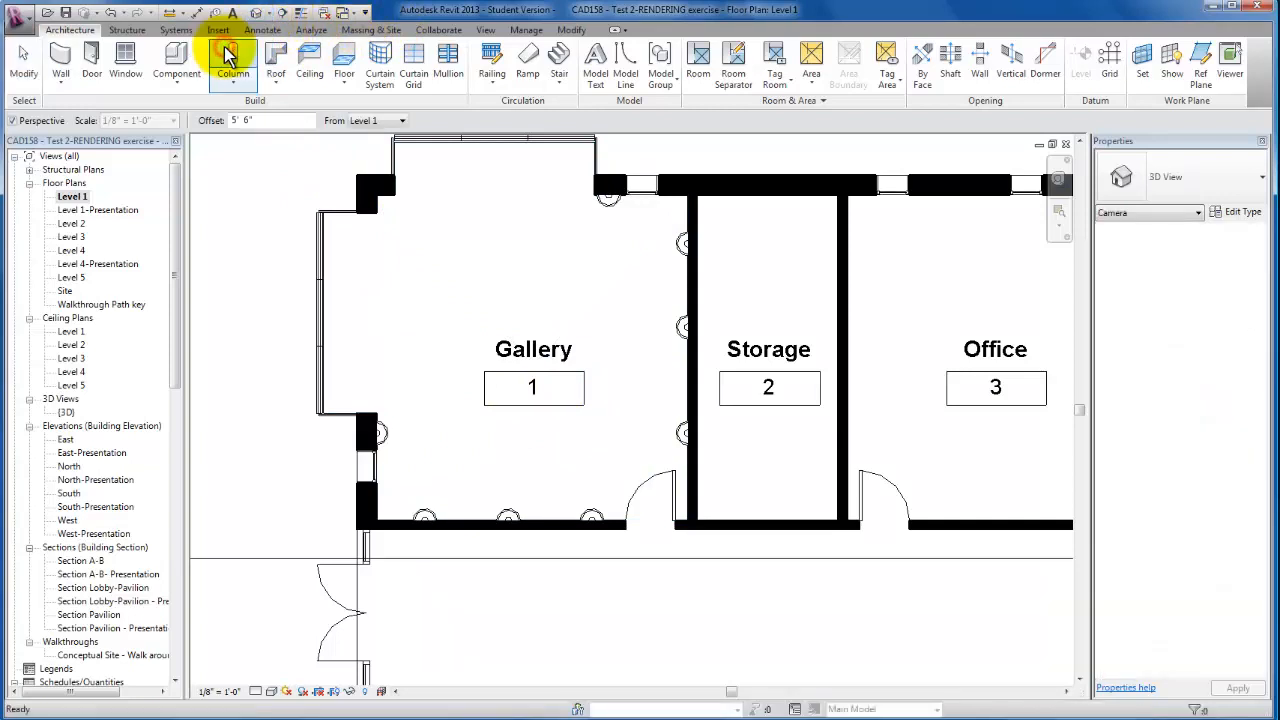
mouse_move(660, 530)
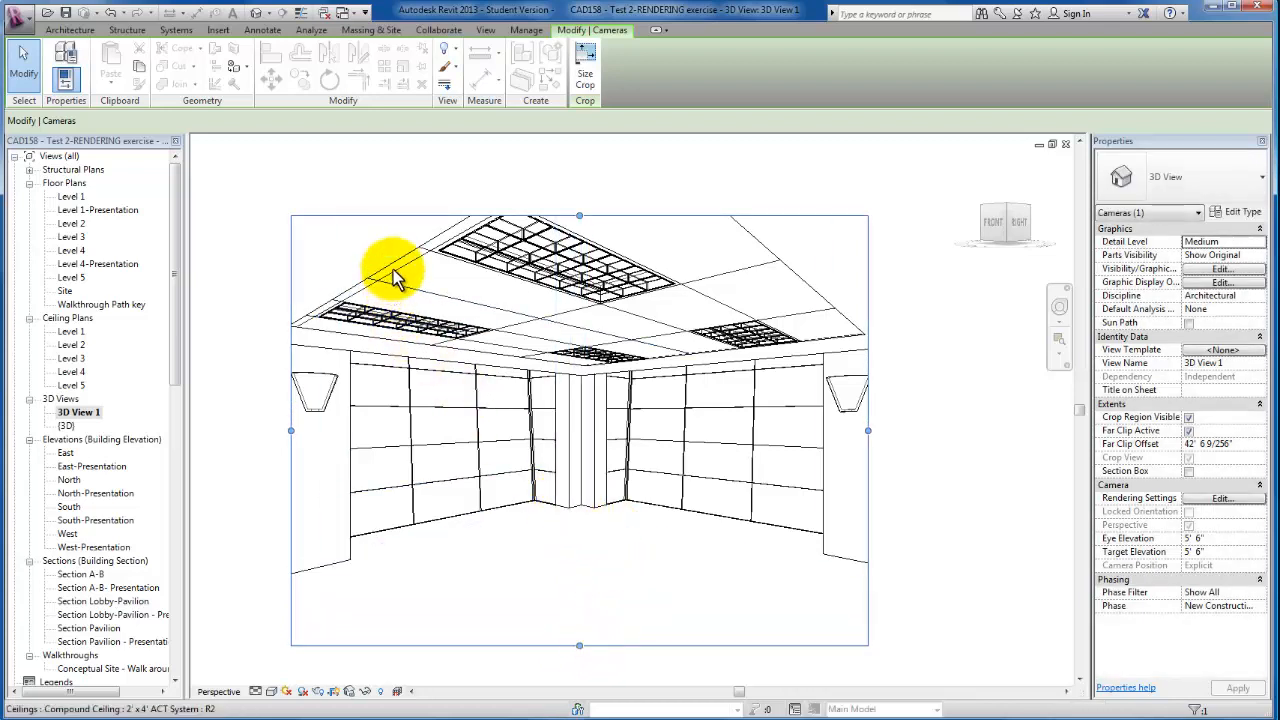
mouse_move(776, 270)
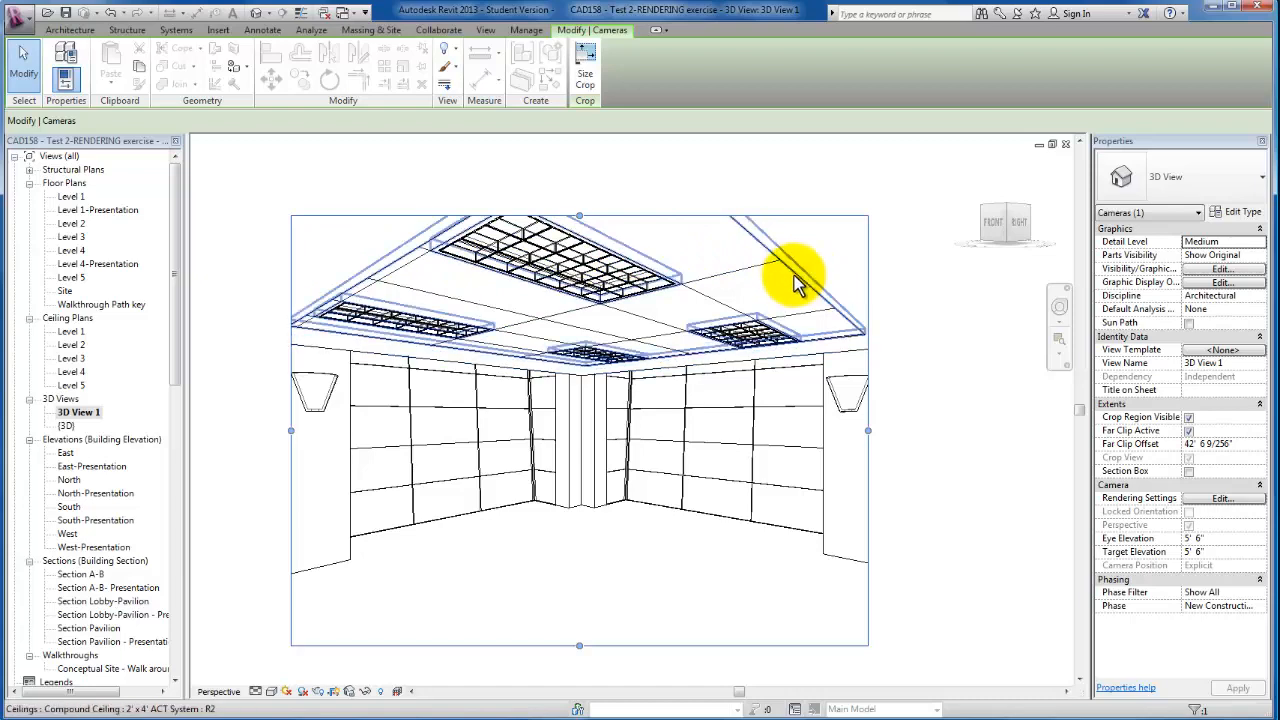
- Set the ACT ceiling's Height Offset From Level to 12' and the drywall ceiling's to 11'
click(796, 276)
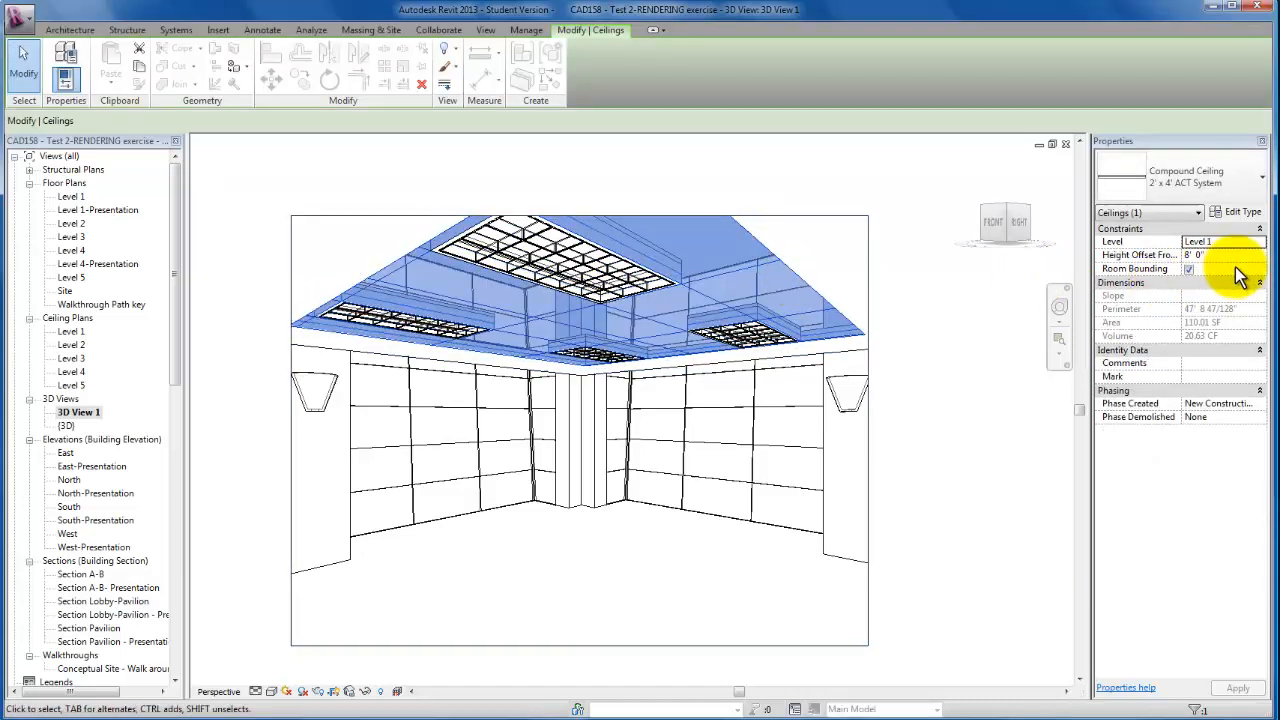
click(1210, 254)
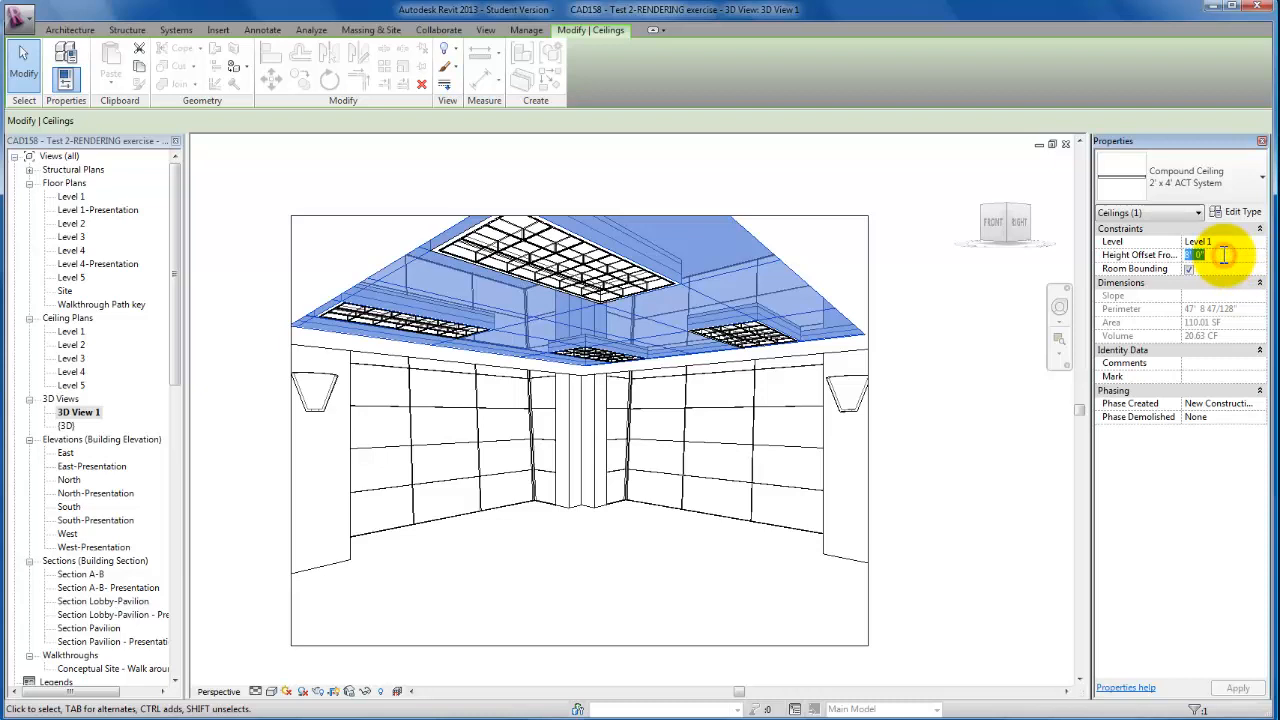
text(12)
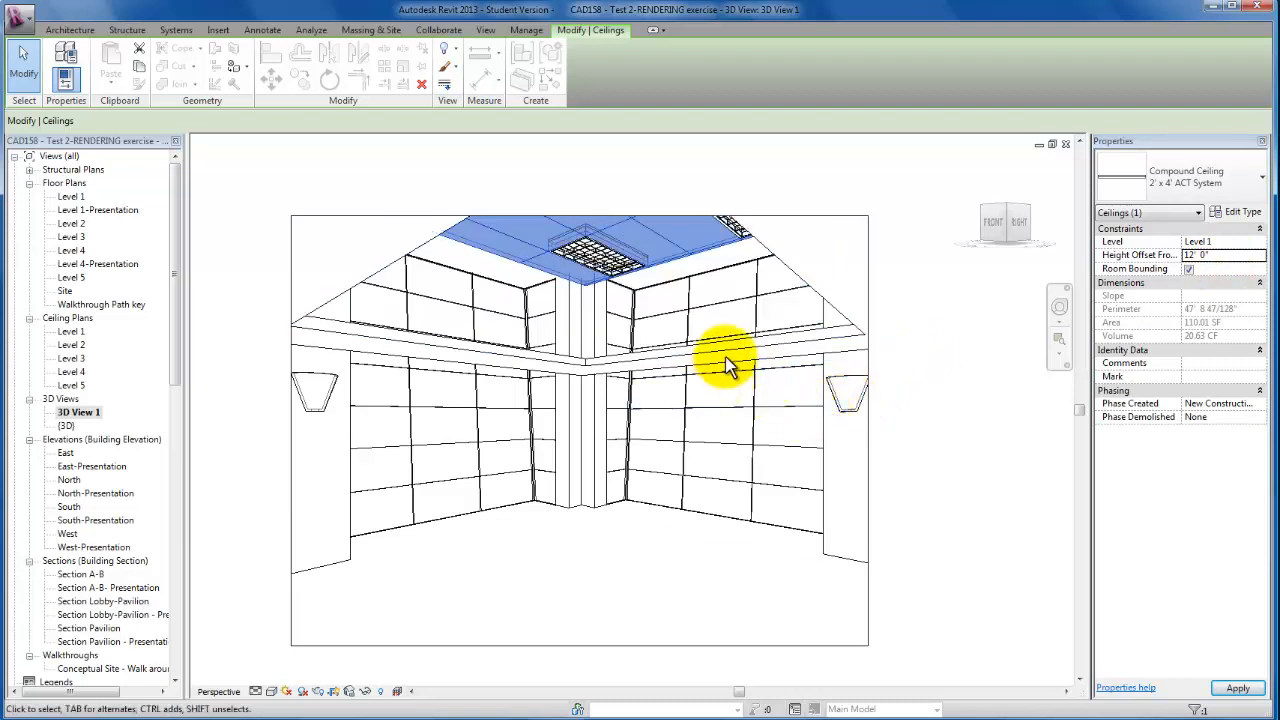
click(730, 360)
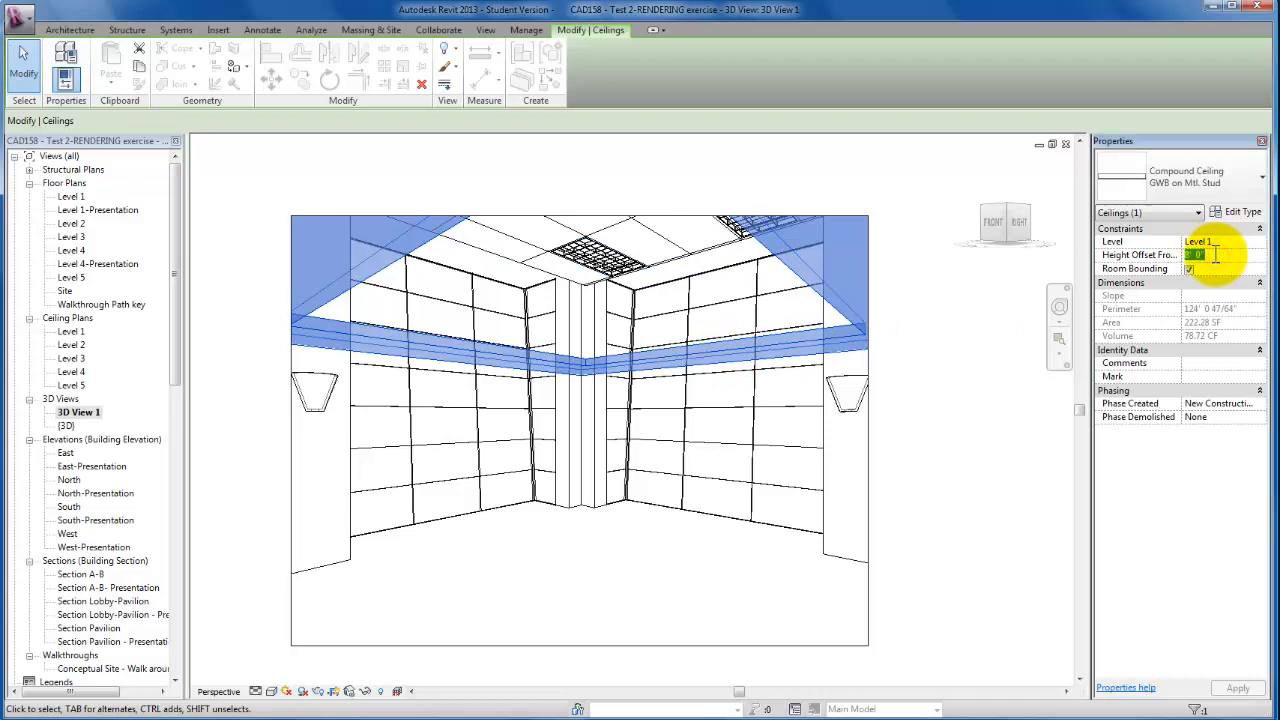
text(11)
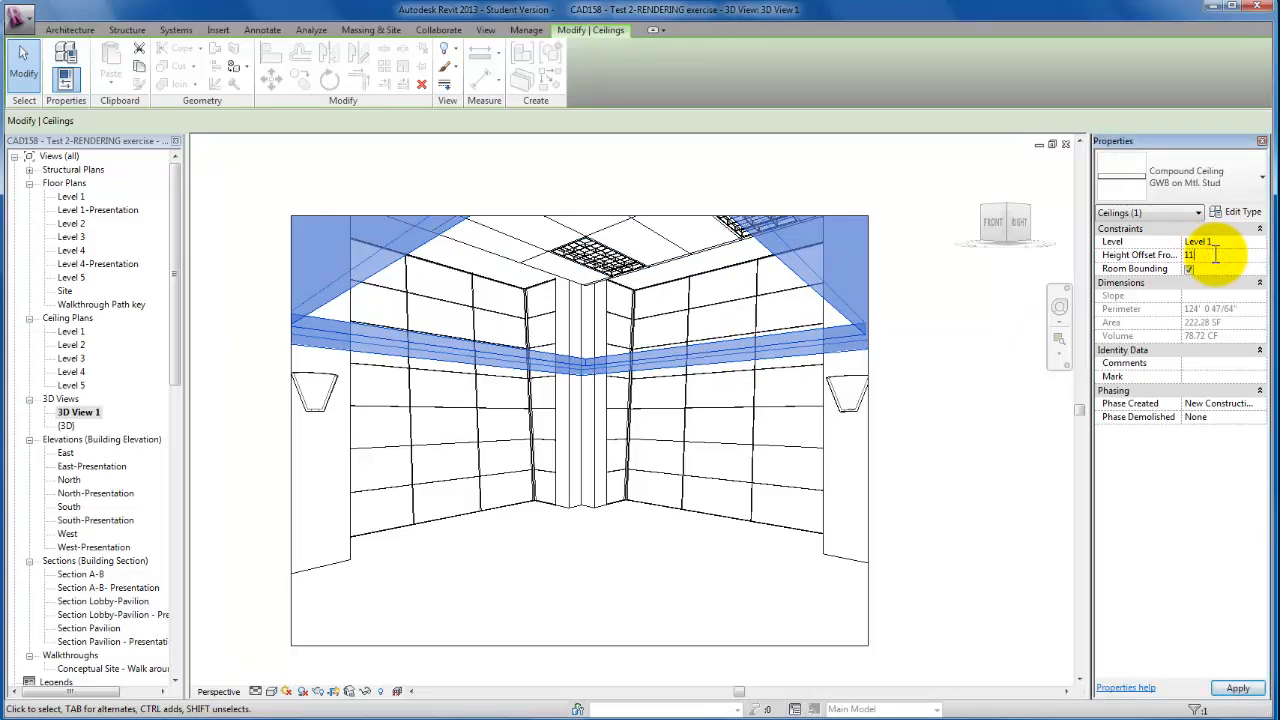